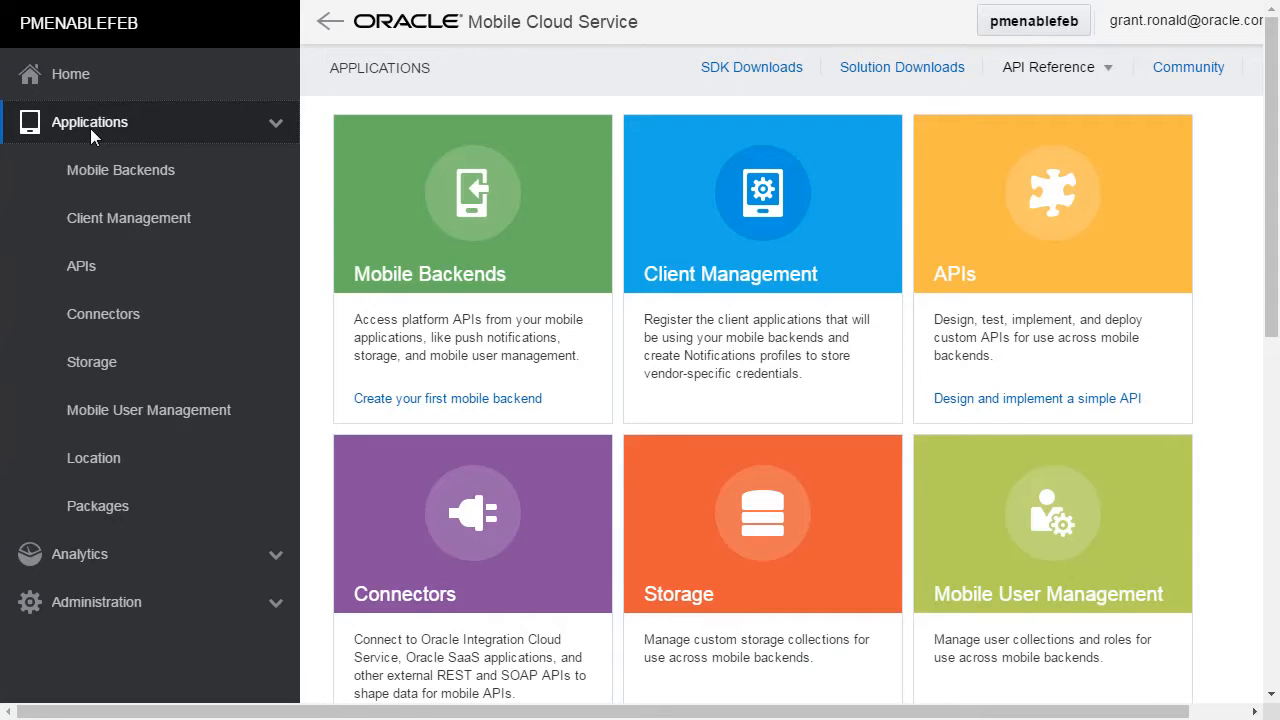
mouse_move(1022, 220)
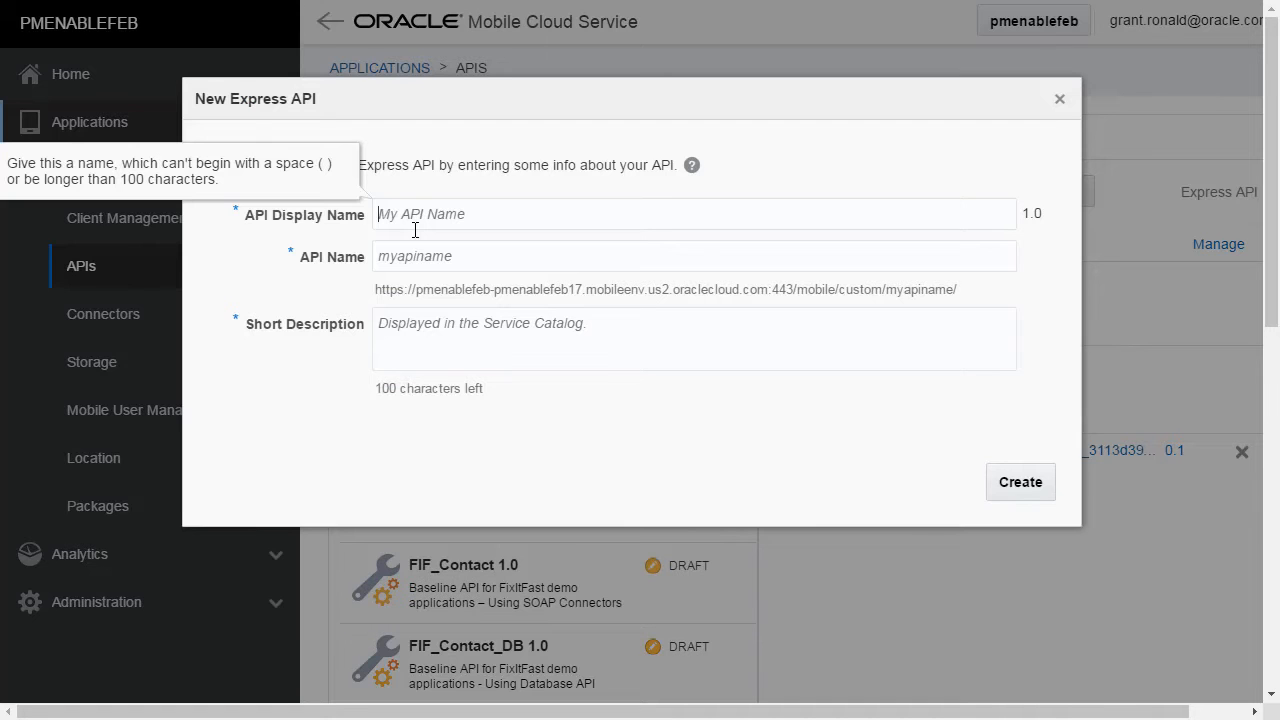
- Create the Express API with display name HRManagement and description HR APIs
text(HRManagement)
click(694, 340)
text(HR APIs)
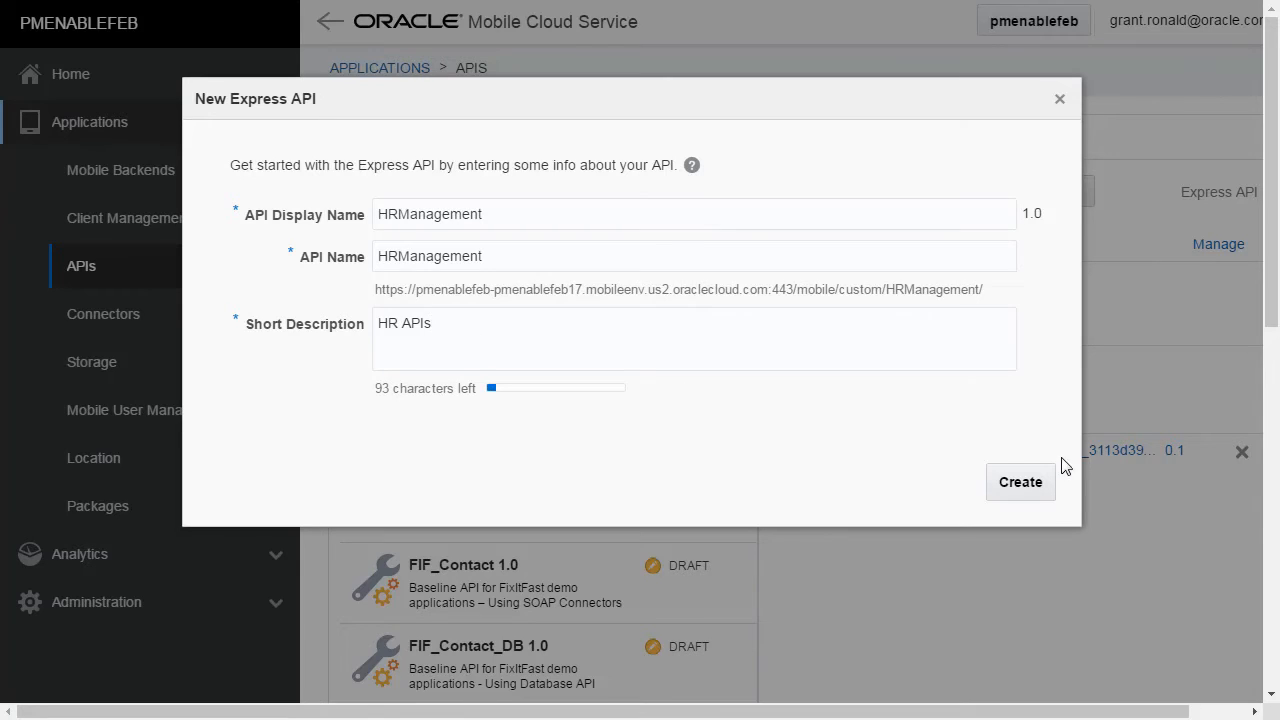
click(1020, 480)
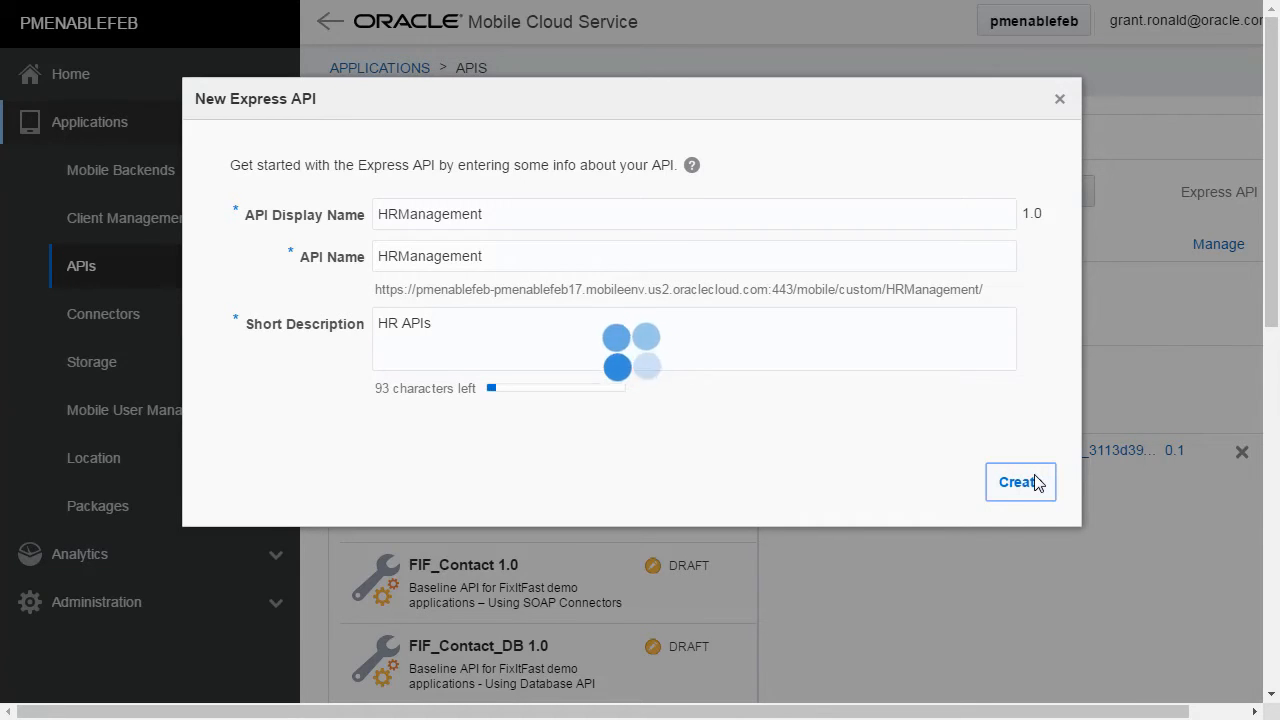
click(1020, 480)
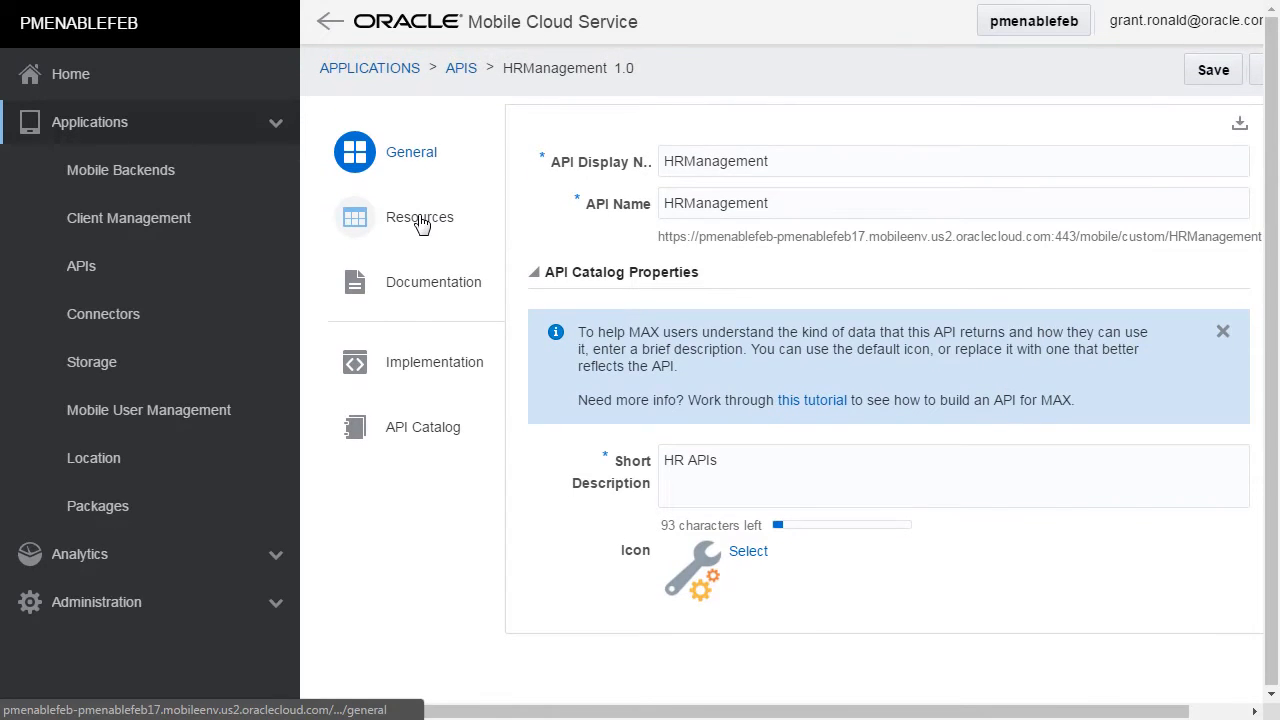
- Add a resource named Employee with plural name Employees to the HRManagement API
click(420, 216)
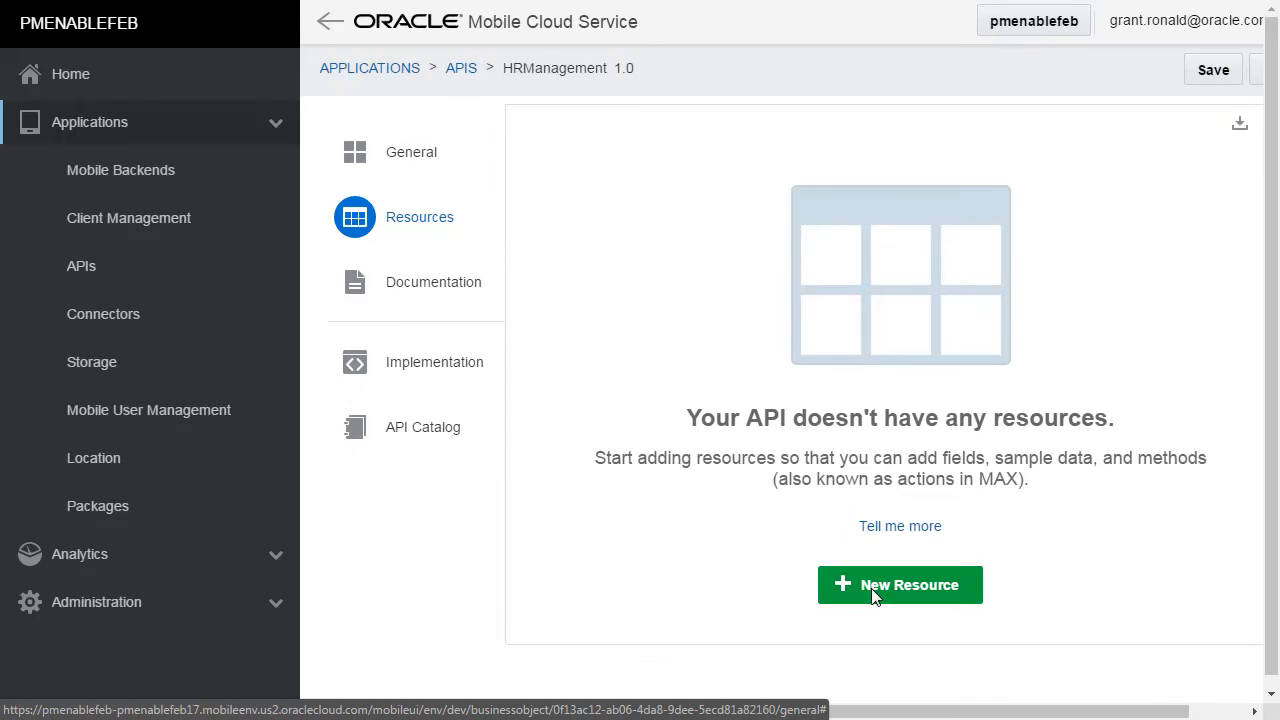
click(900, 584)
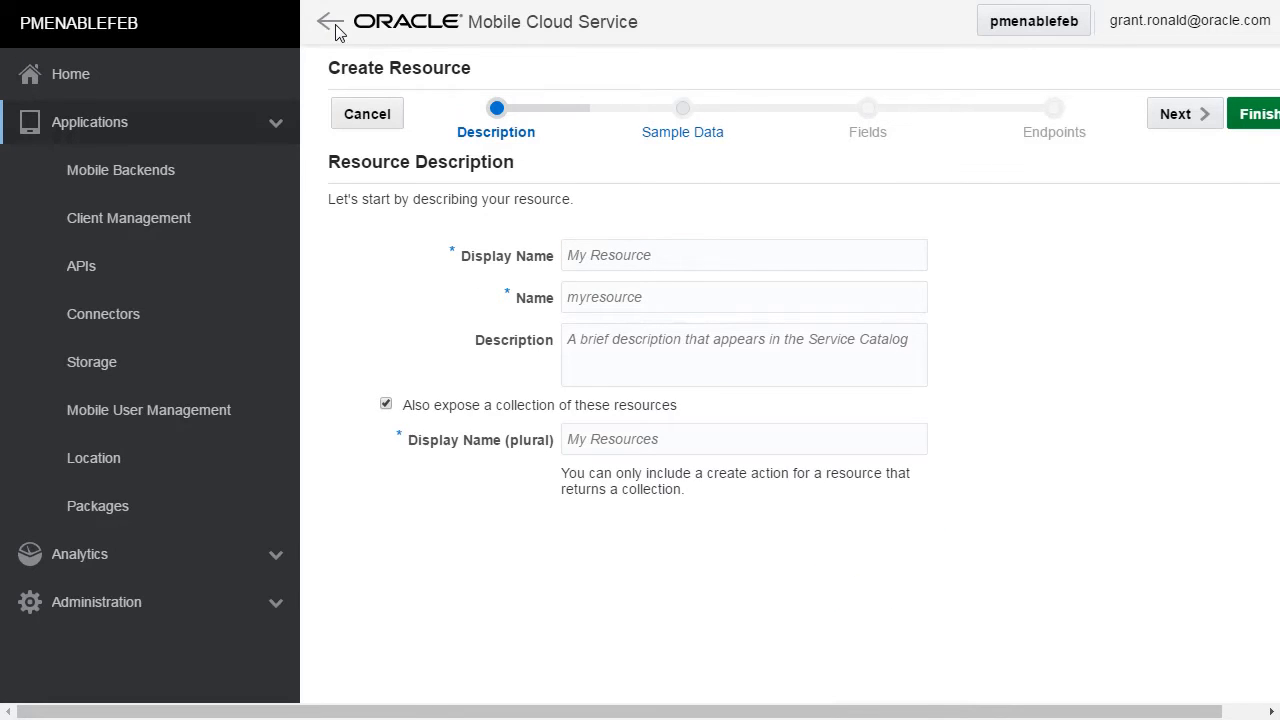
text(E)
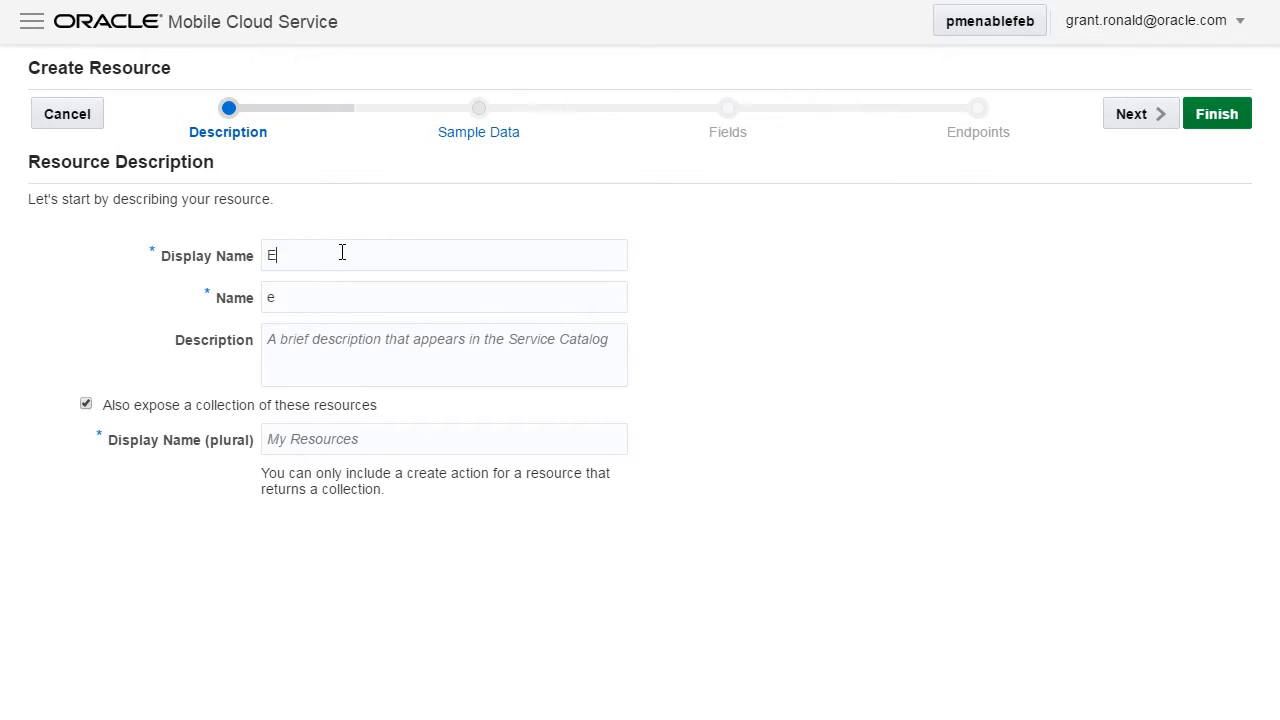
text(mployee)
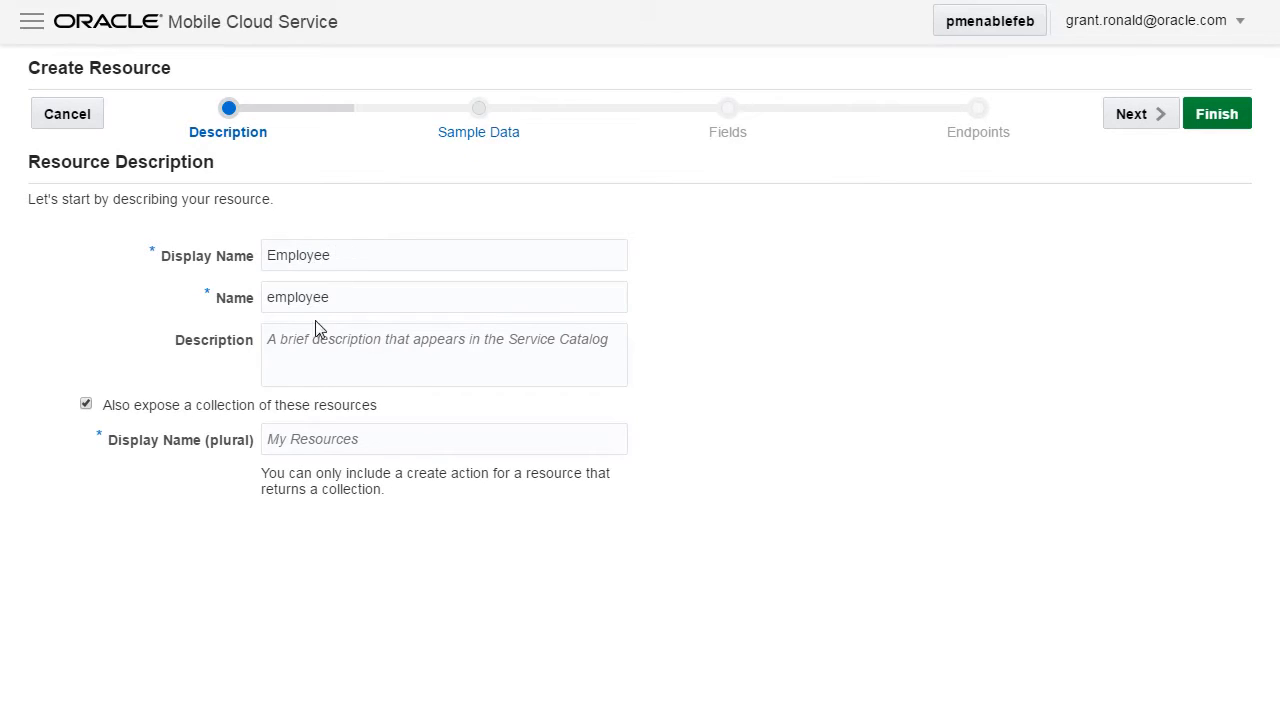
text(Employees)
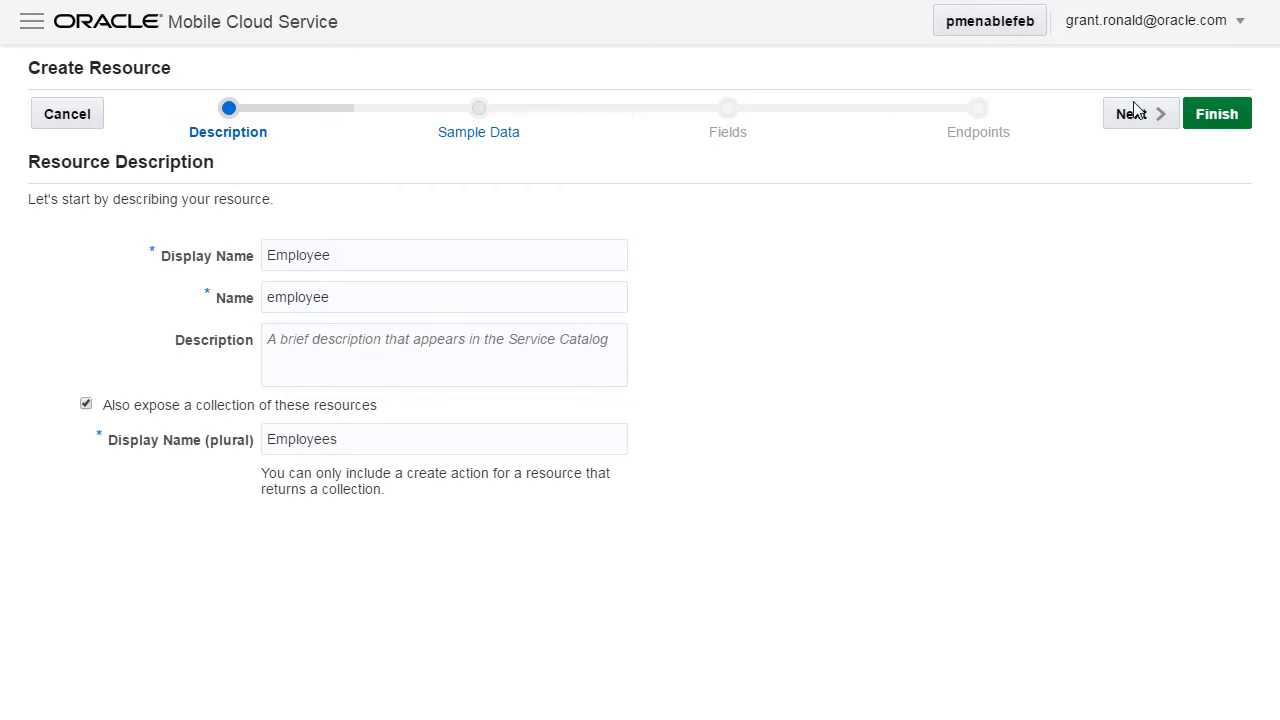
click(1134, 112)
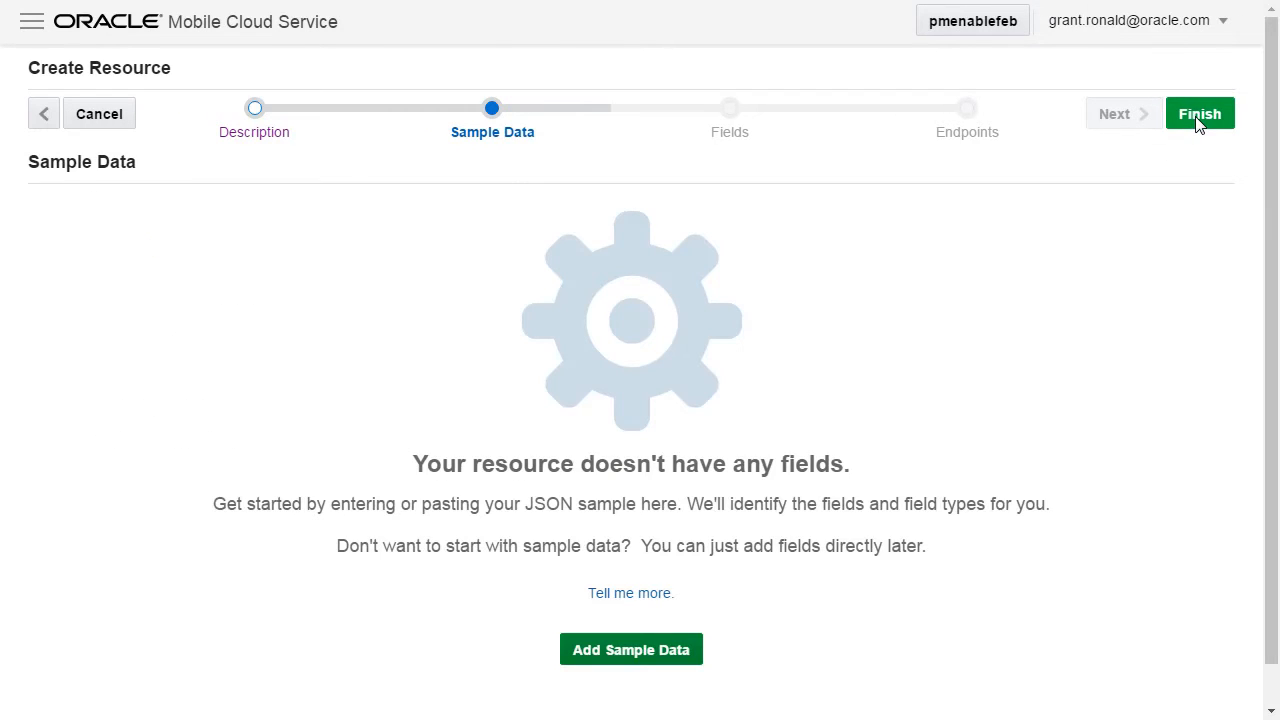
click(1200, 112)
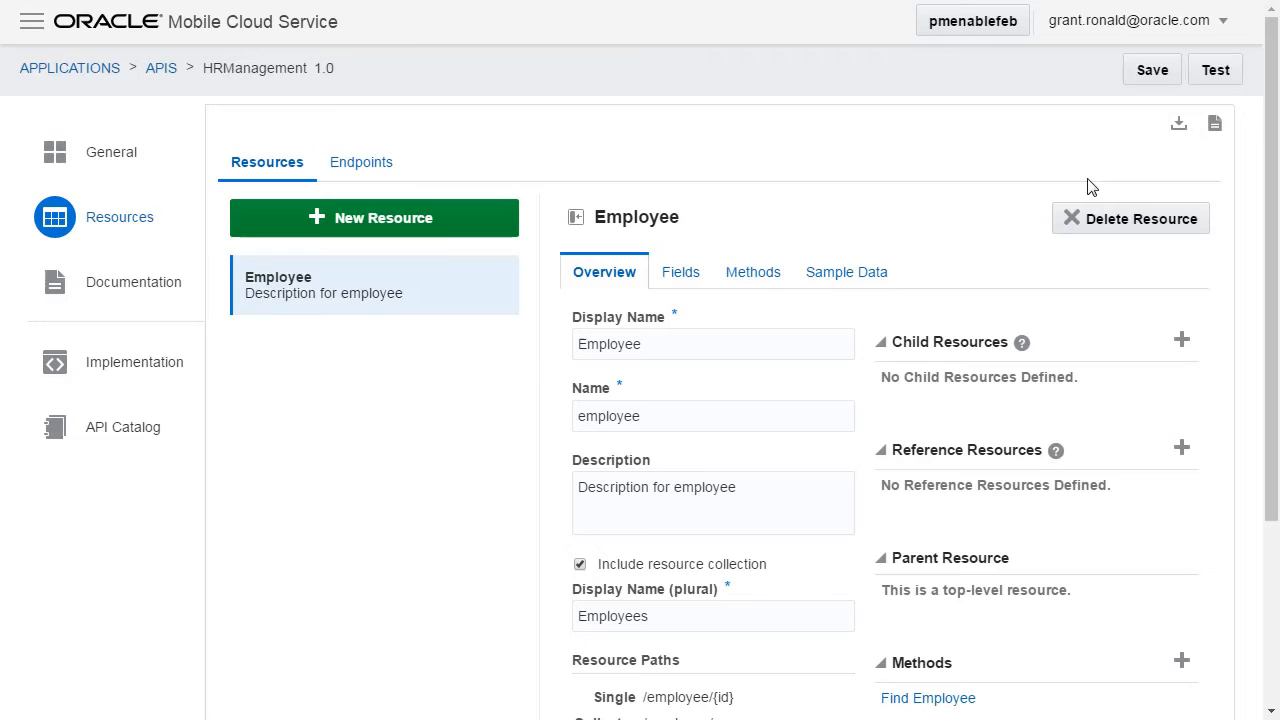
mouse_move(936, 212)
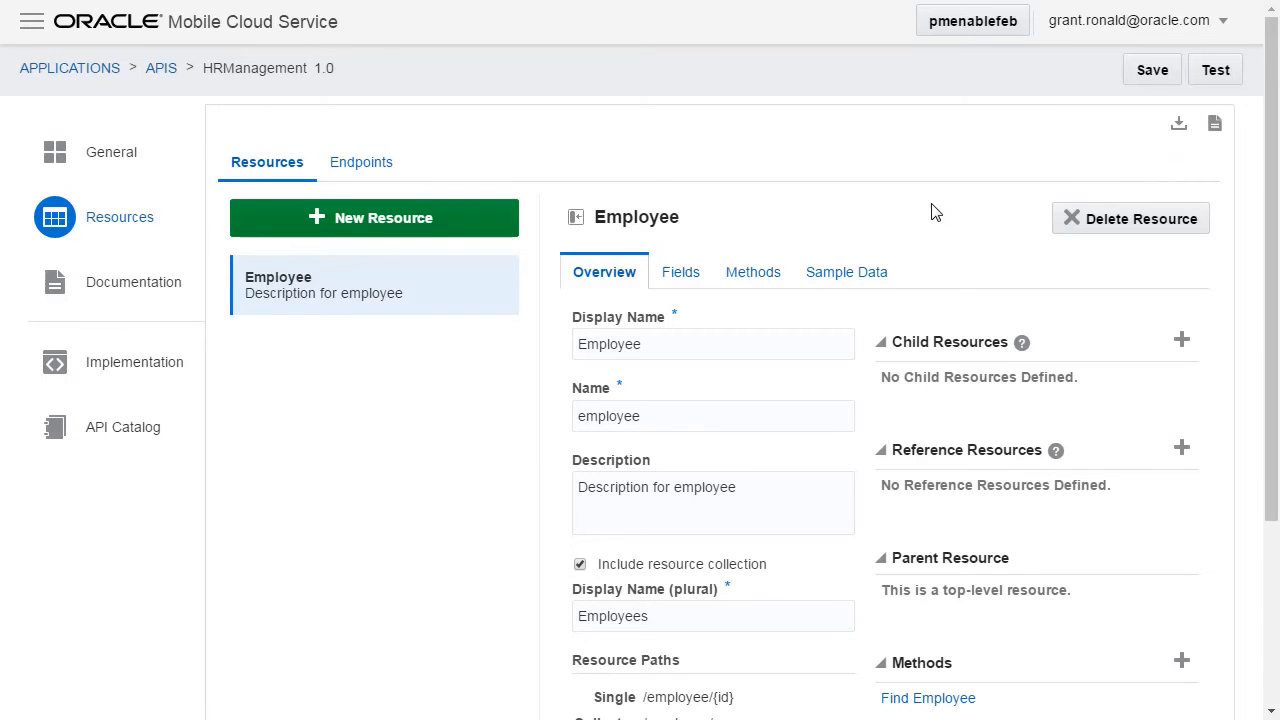
- Add the FirstName and Surname string fields to the Employee resource
click(680, 272)
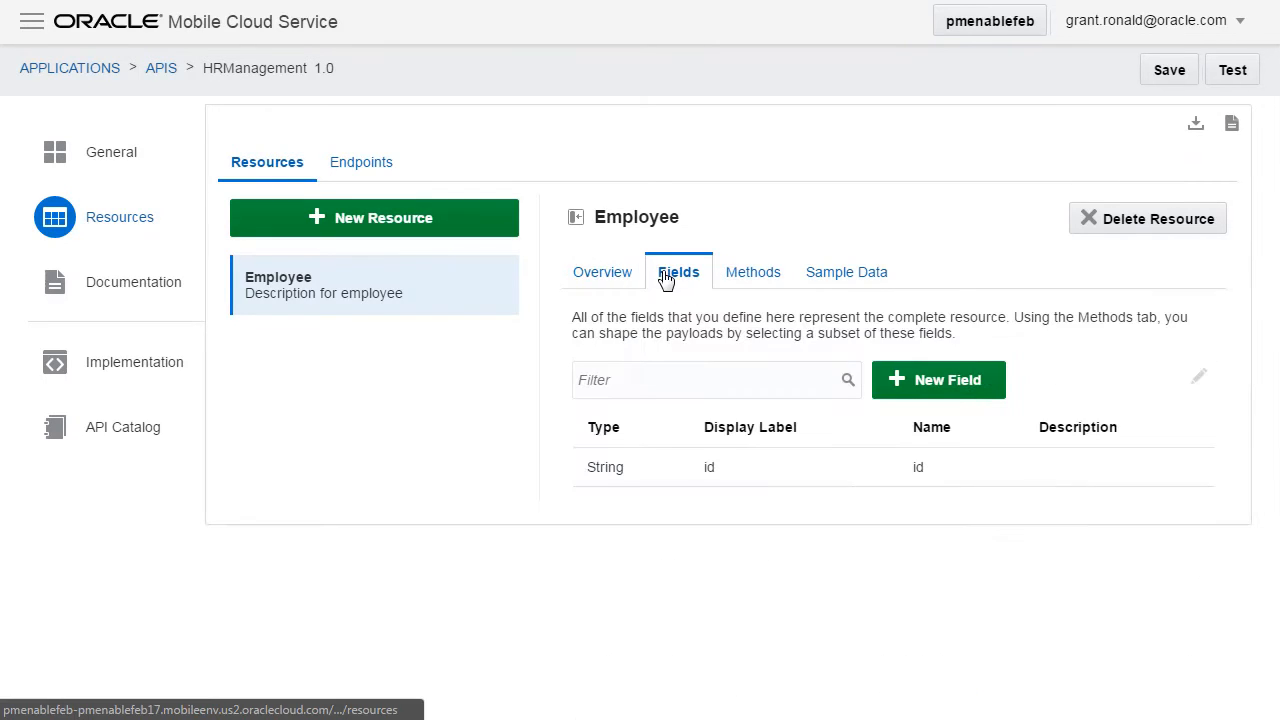
click(936, 380)
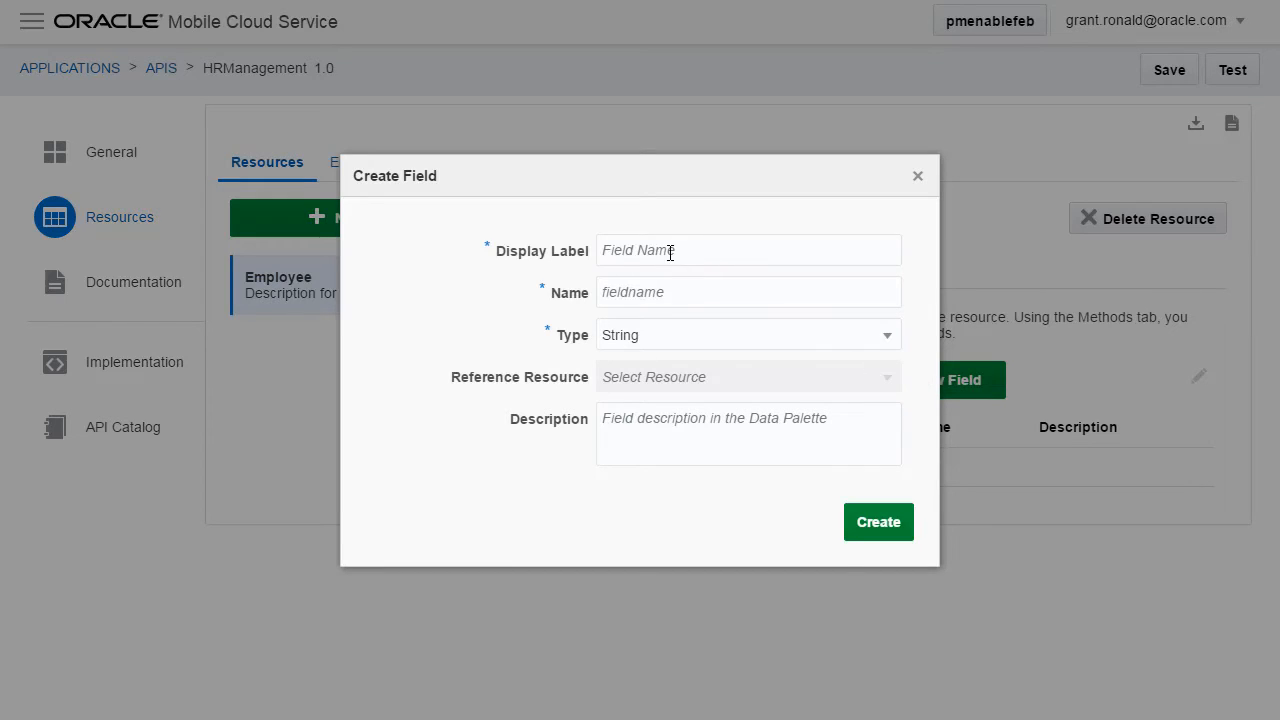
text(FirstName)
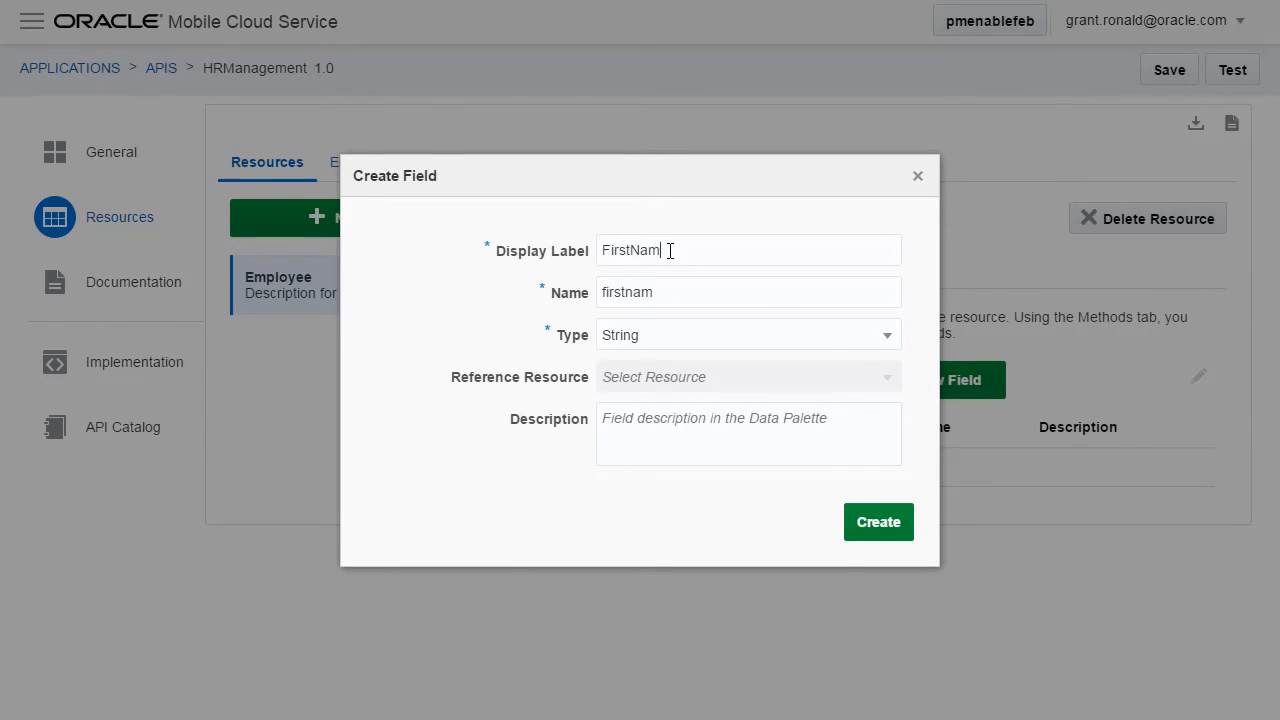
text(e)
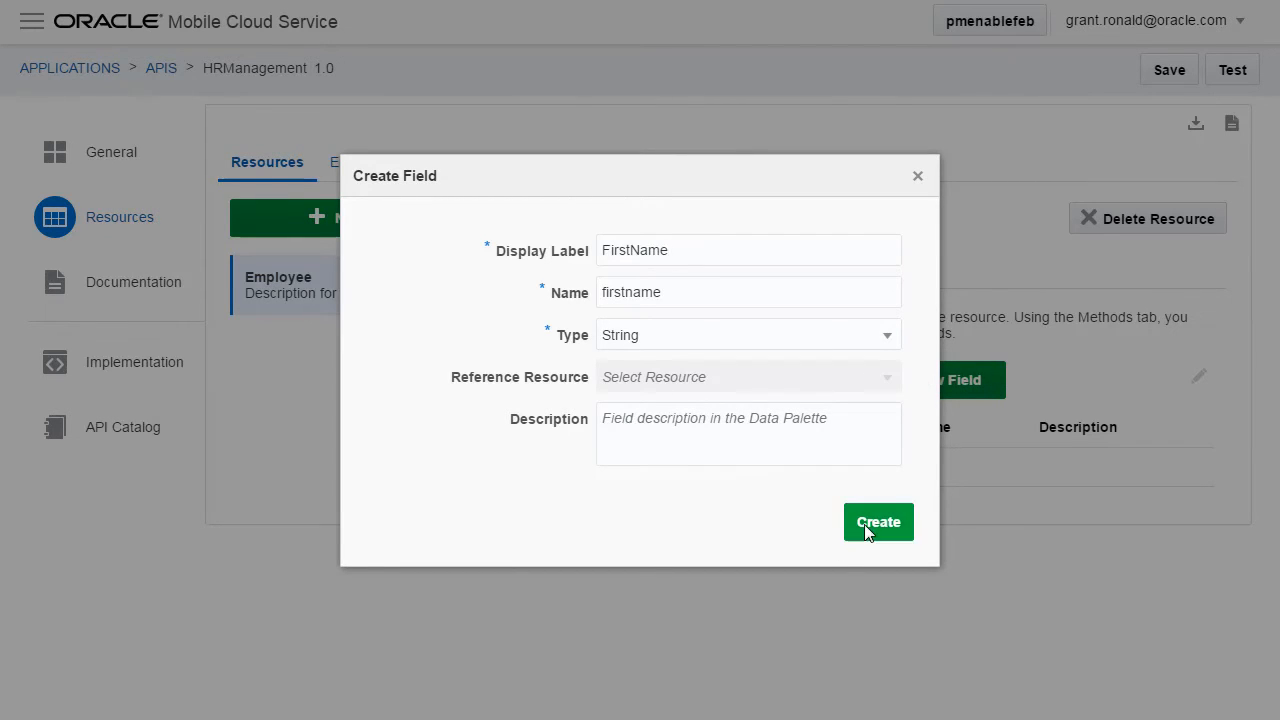
click(876, 520)
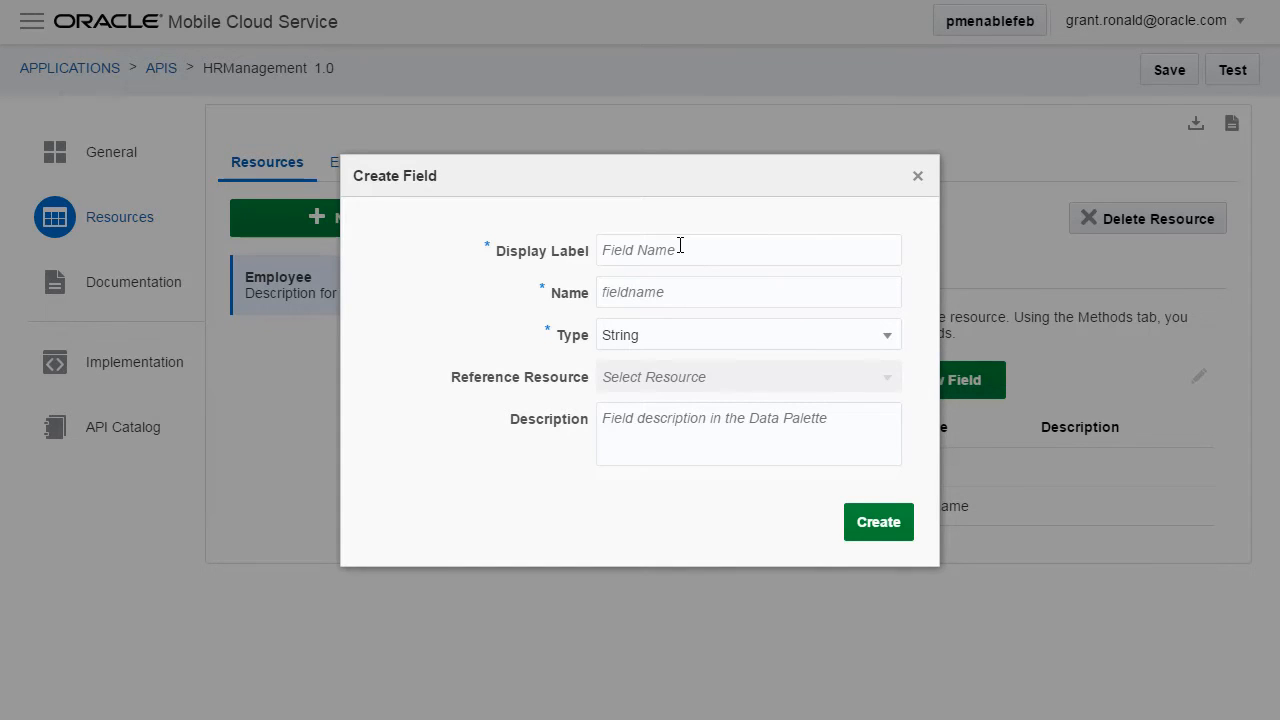
text(Surname)
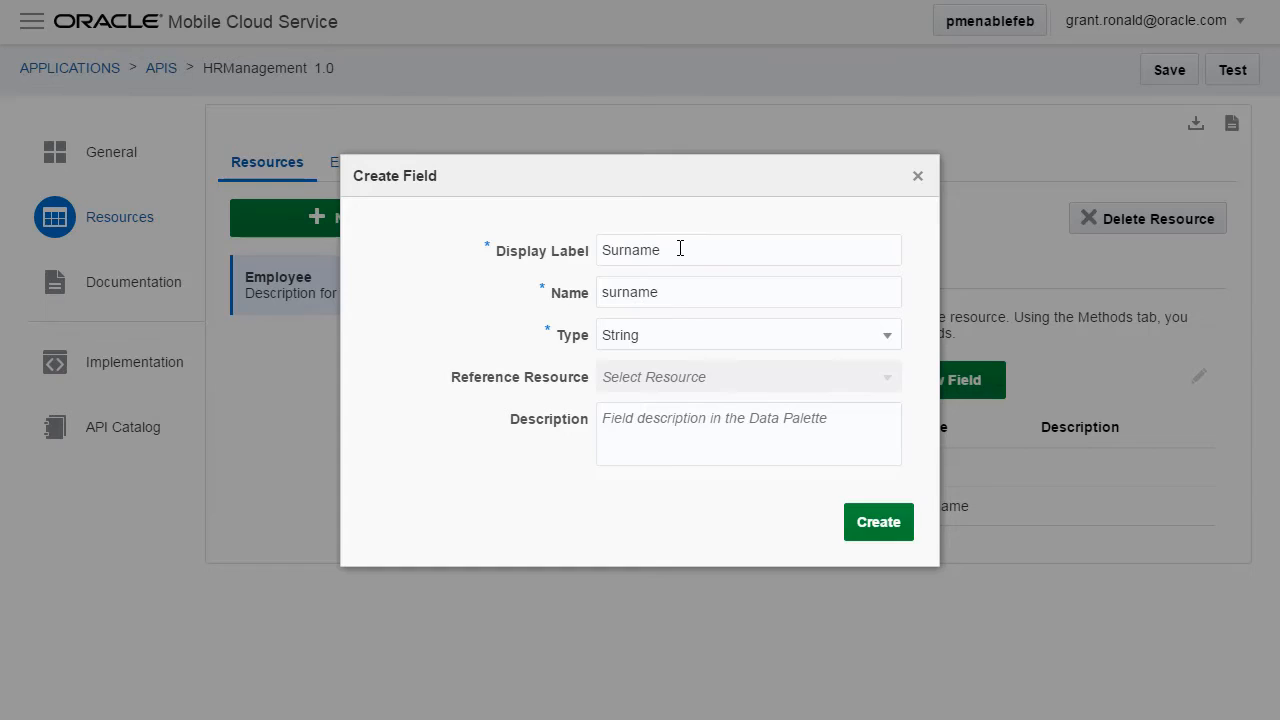
click(876, 520)
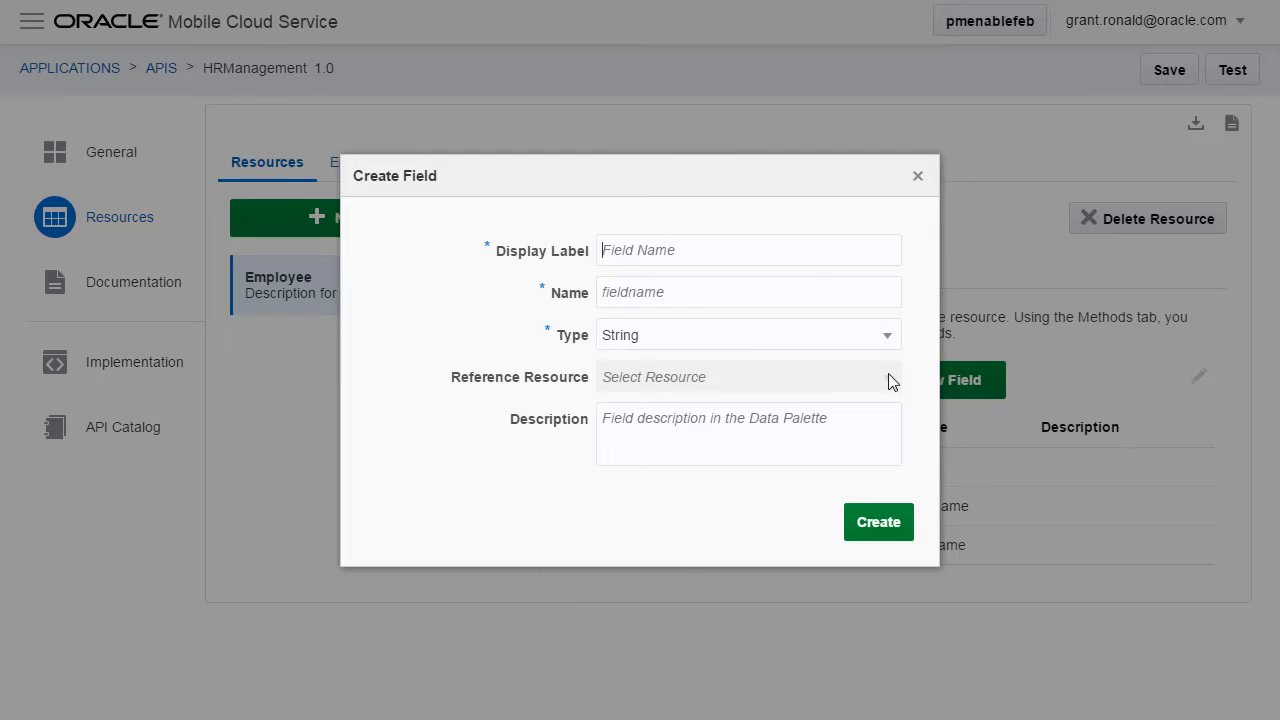
- Add a Salary field of type Number so the list shows id, FirstName, Surname, Salary
text(Salary)
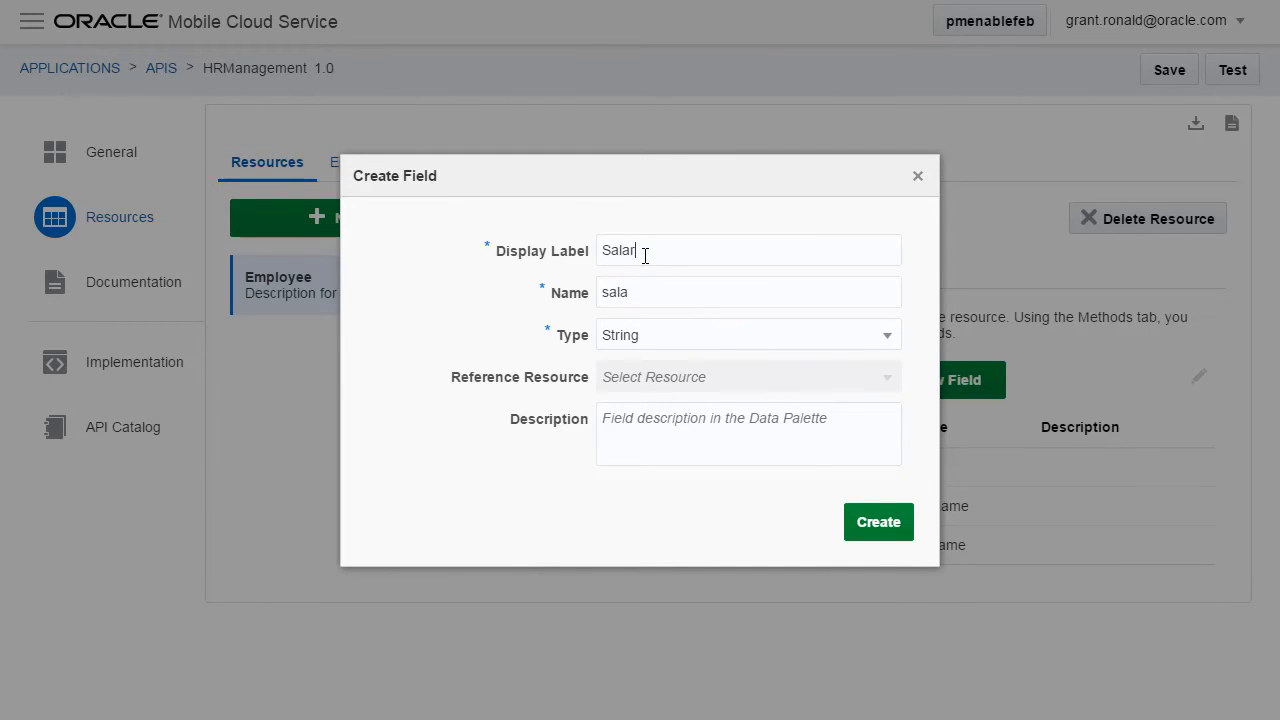
click(748, 334)
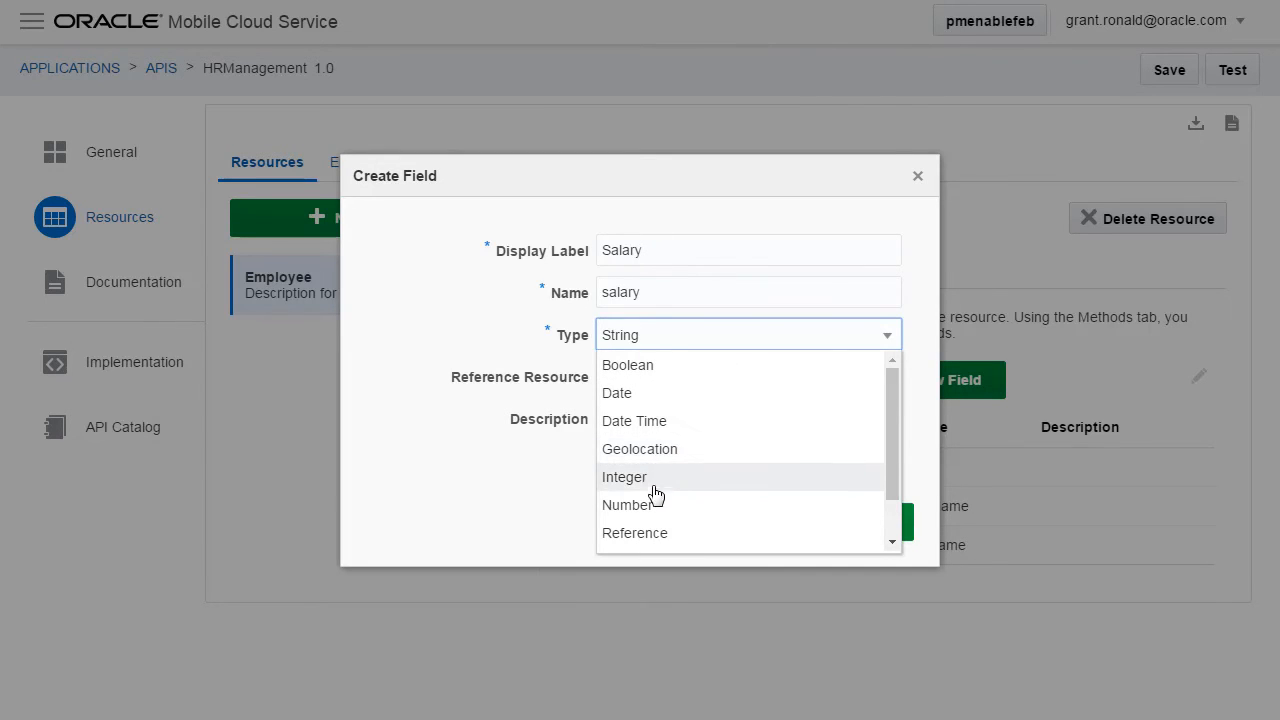
click(628, 504)
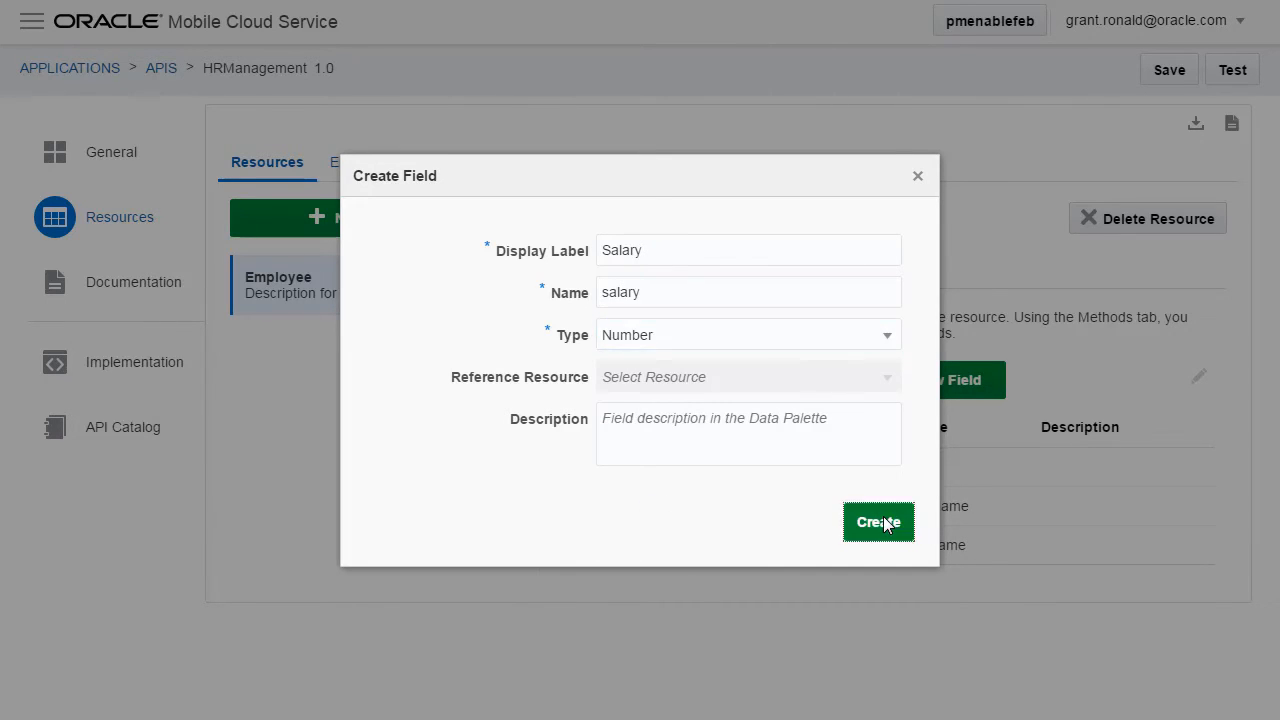
click(878, 522)
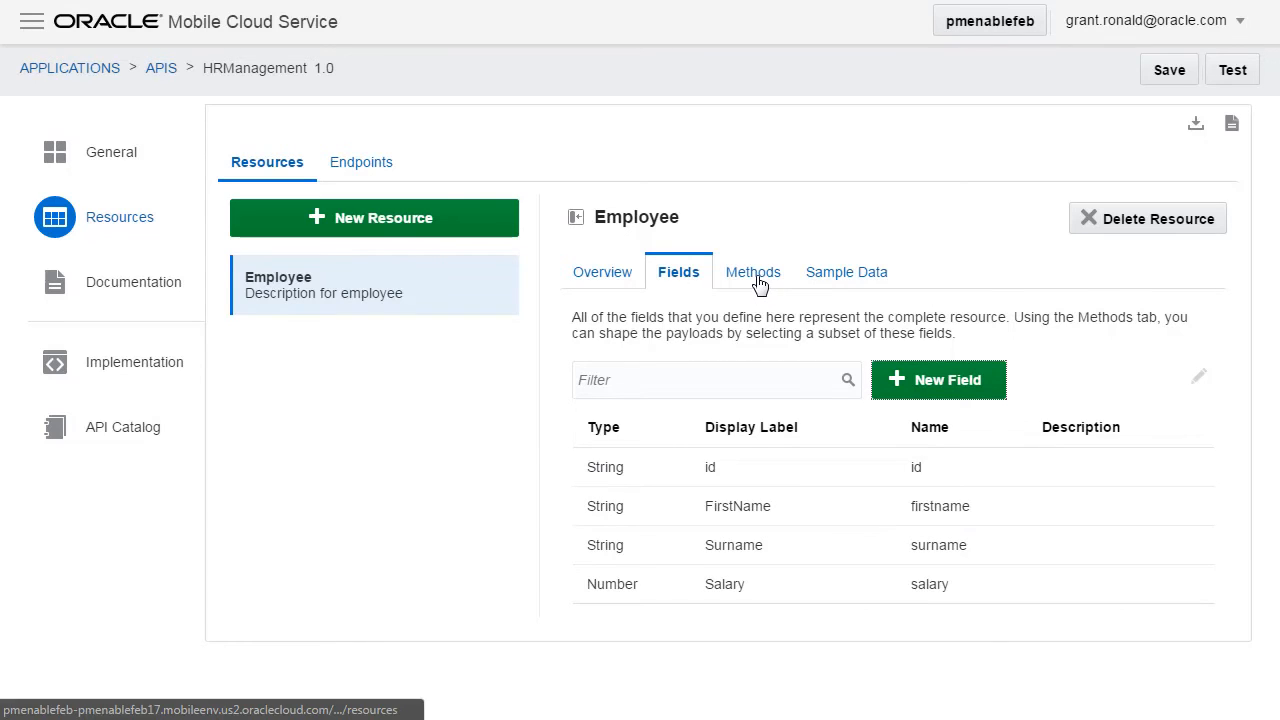
- Disable the DELETE Delete Employee method, keeping the others, and show the Sample Data view
click(752, 272)
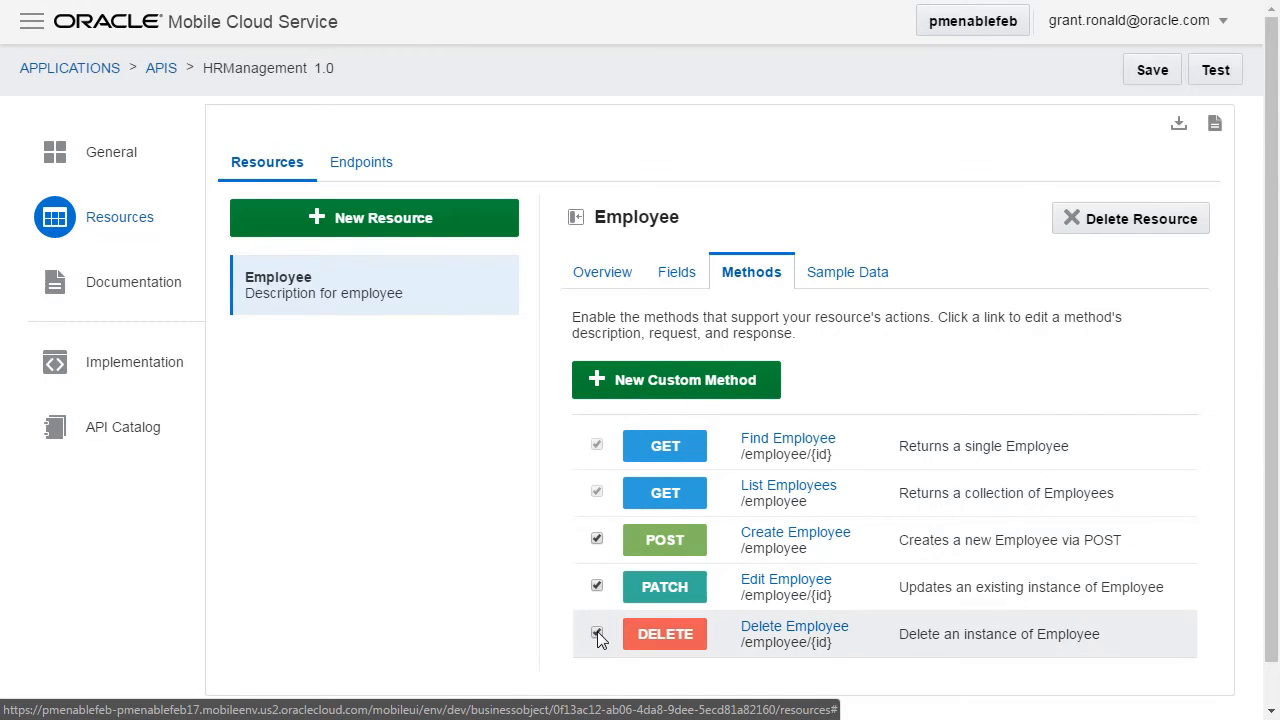
click(596, 634)
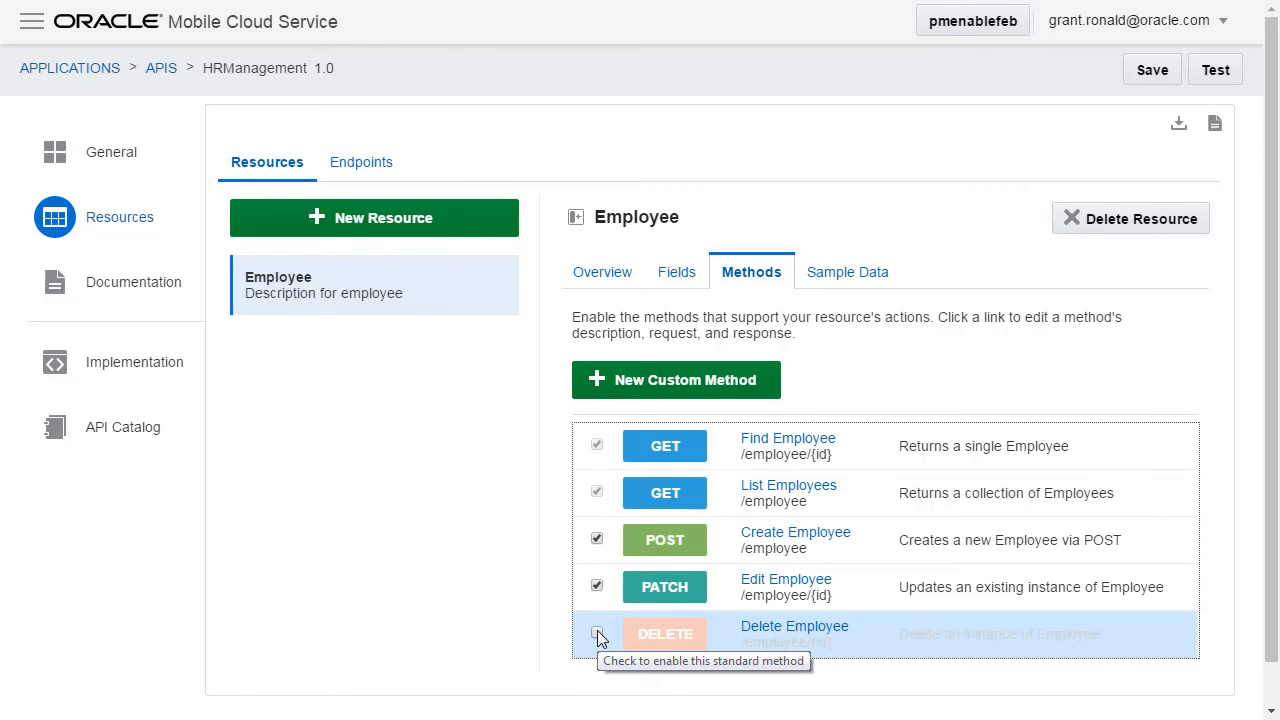
click(844, 272)
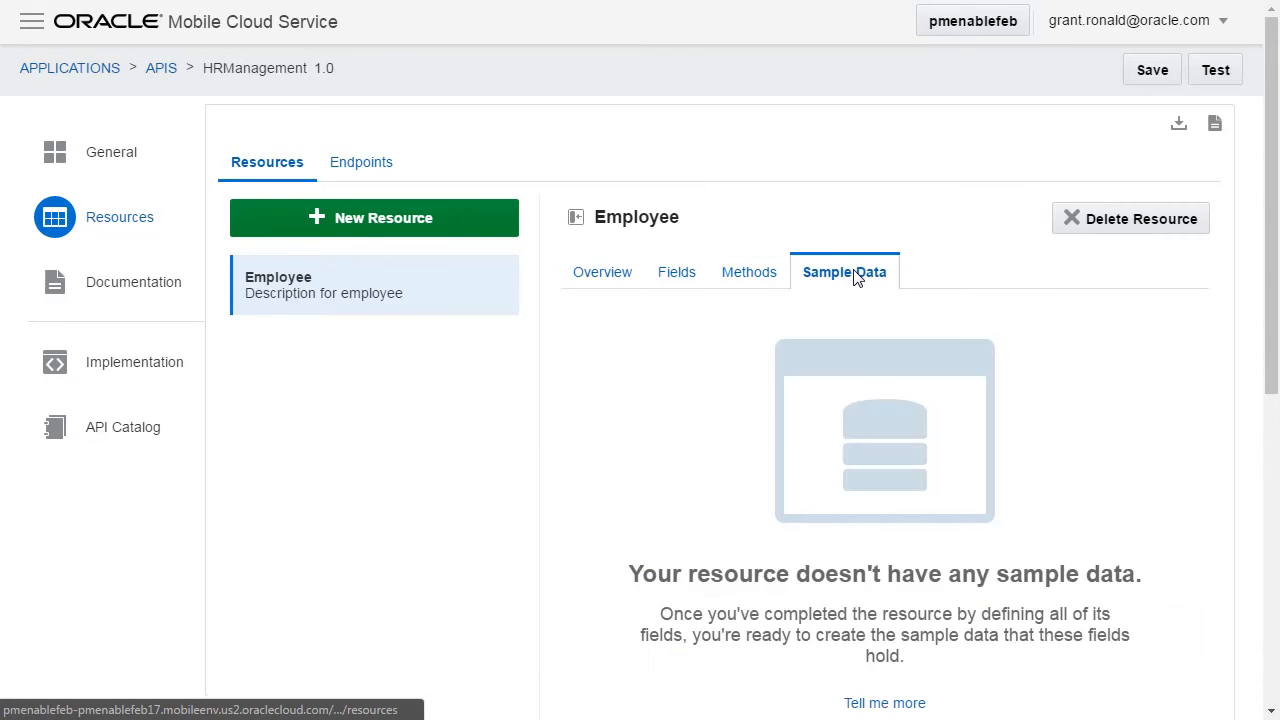
- Add sample rows Bob Smith 10000, Tom Jones 20000 and Bill Brown 32000
scroll(down, 3)
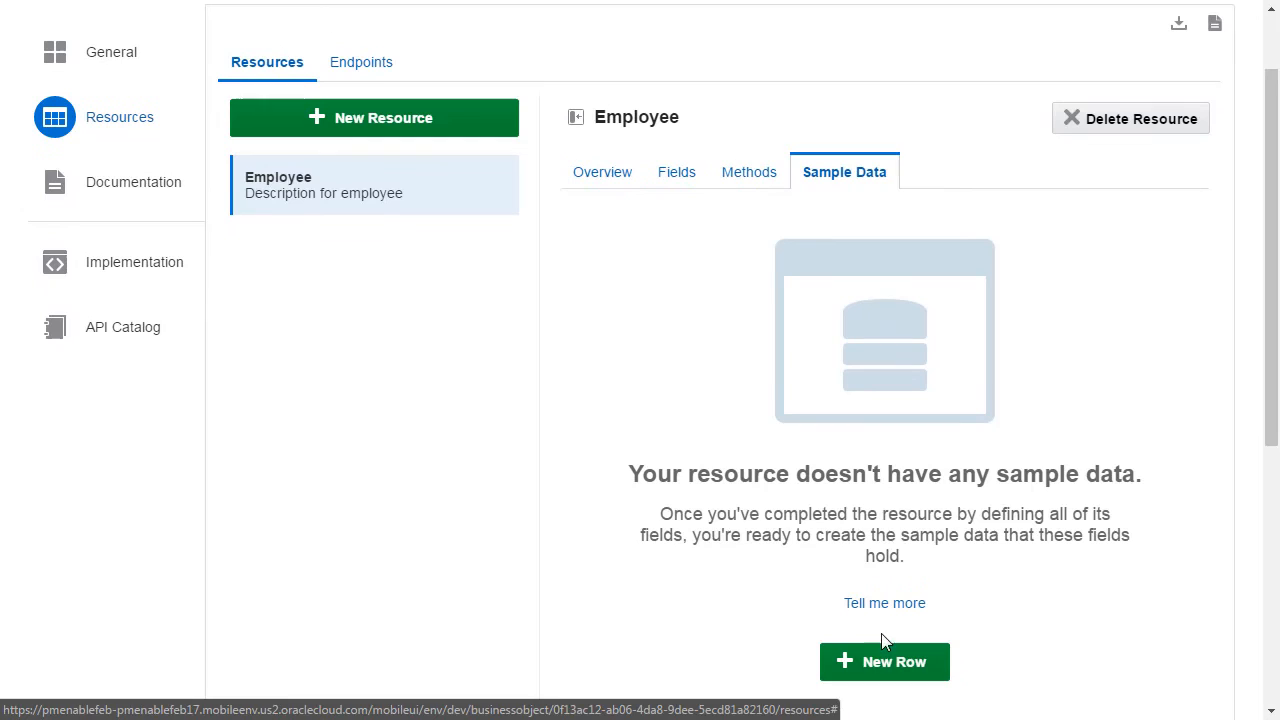
click(884, 660)
text(Bob)
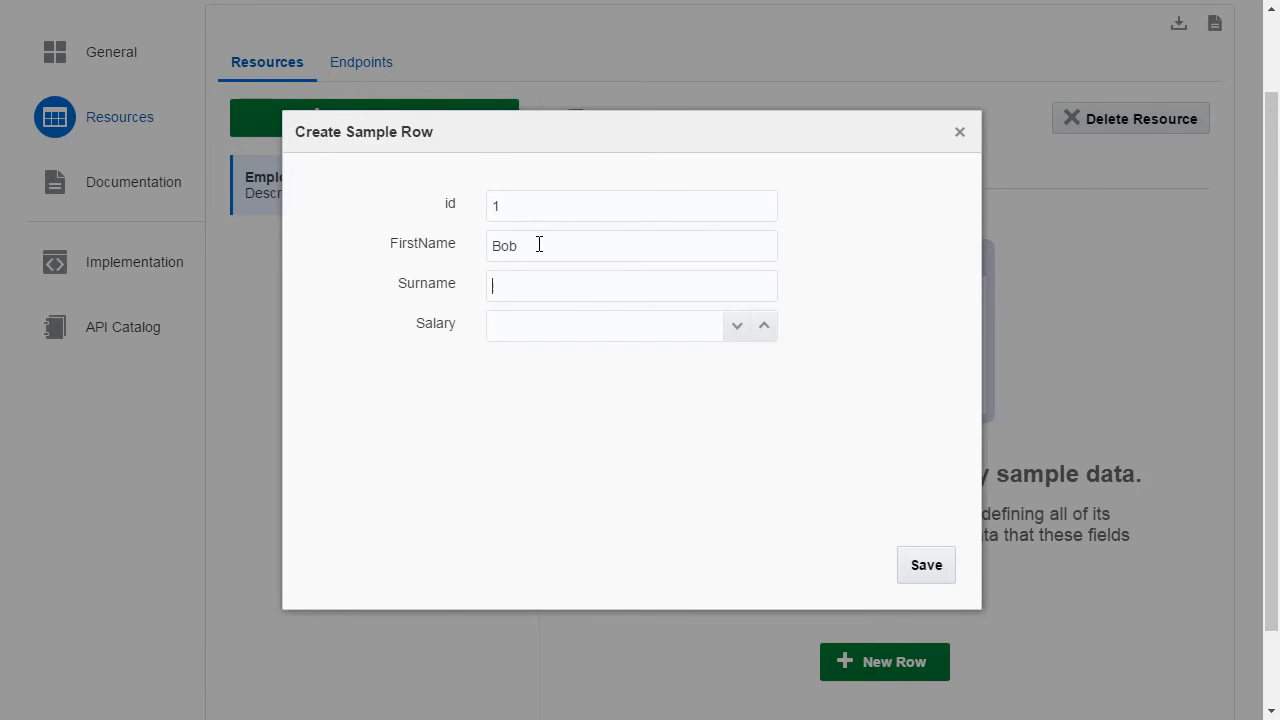
text(10000)
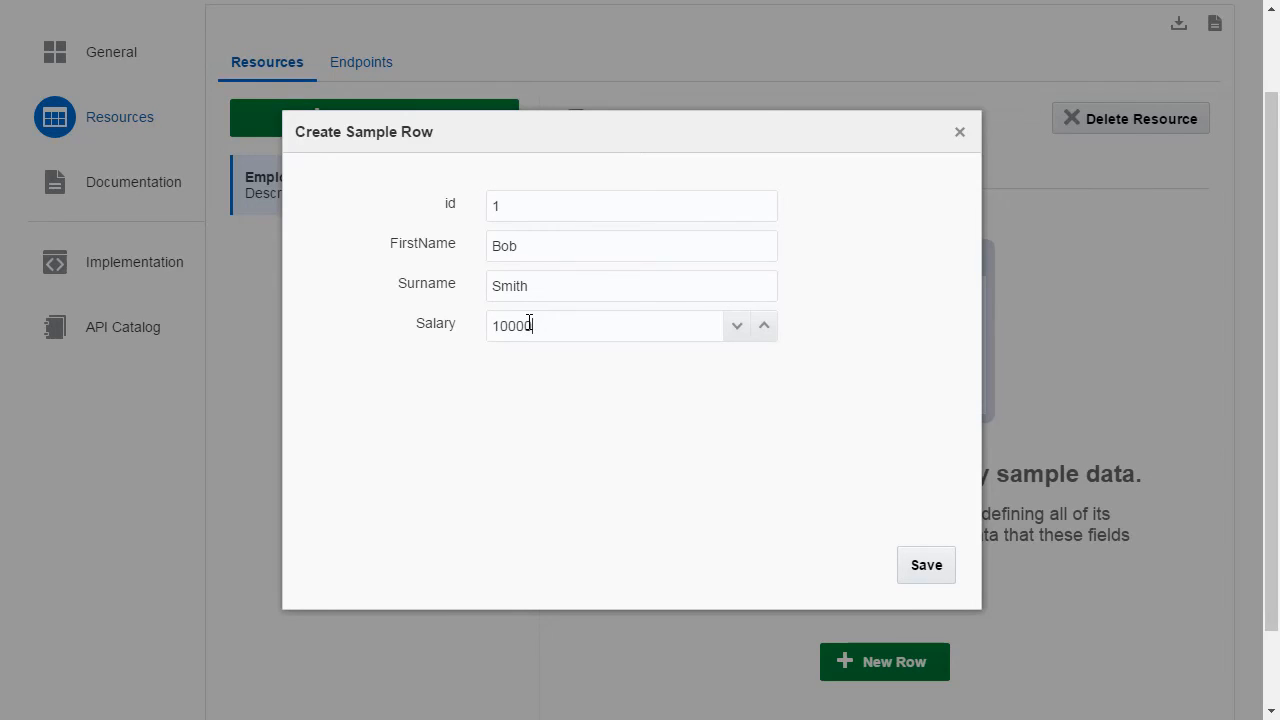
click(924, 564)
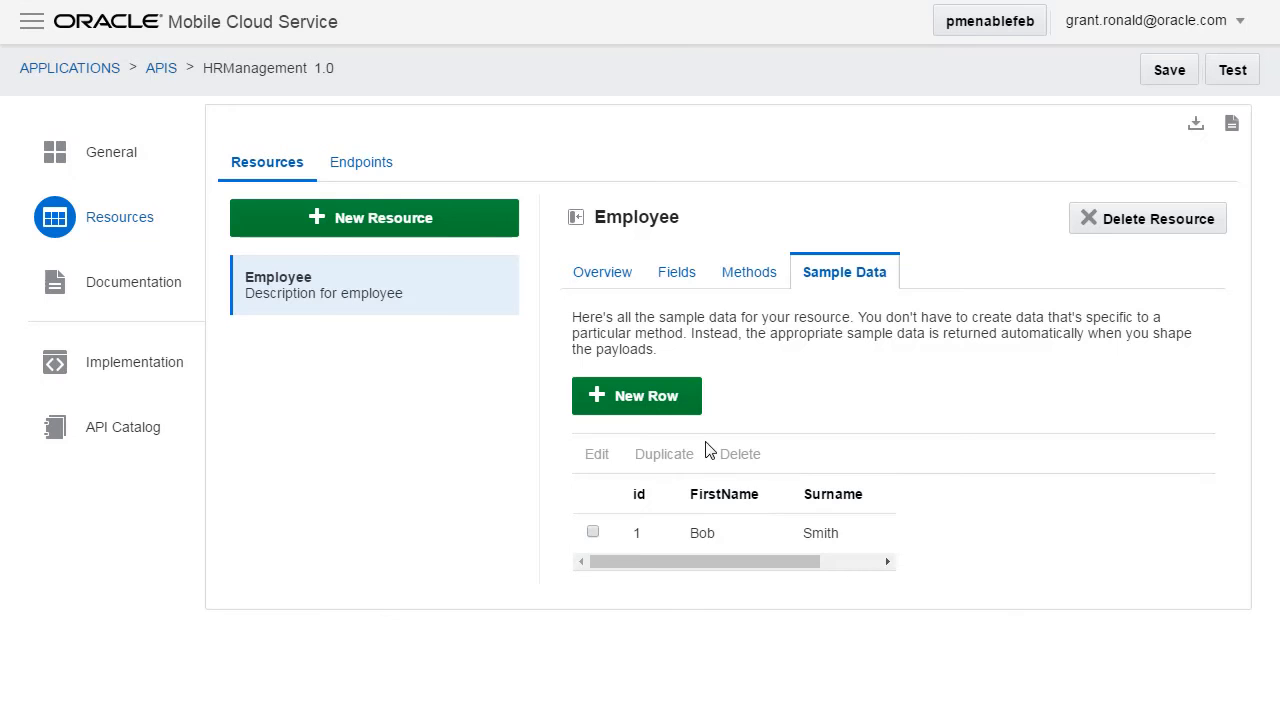
click(636, 396)
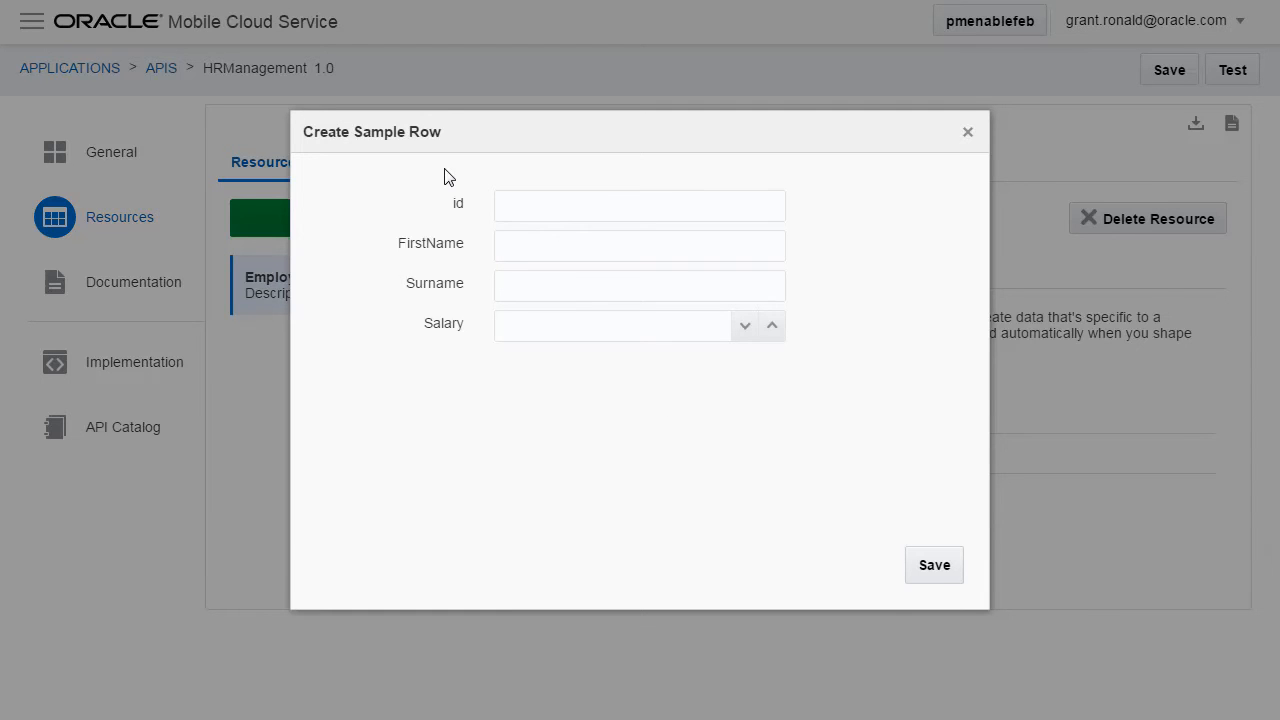
text(Jones)
text(20000)
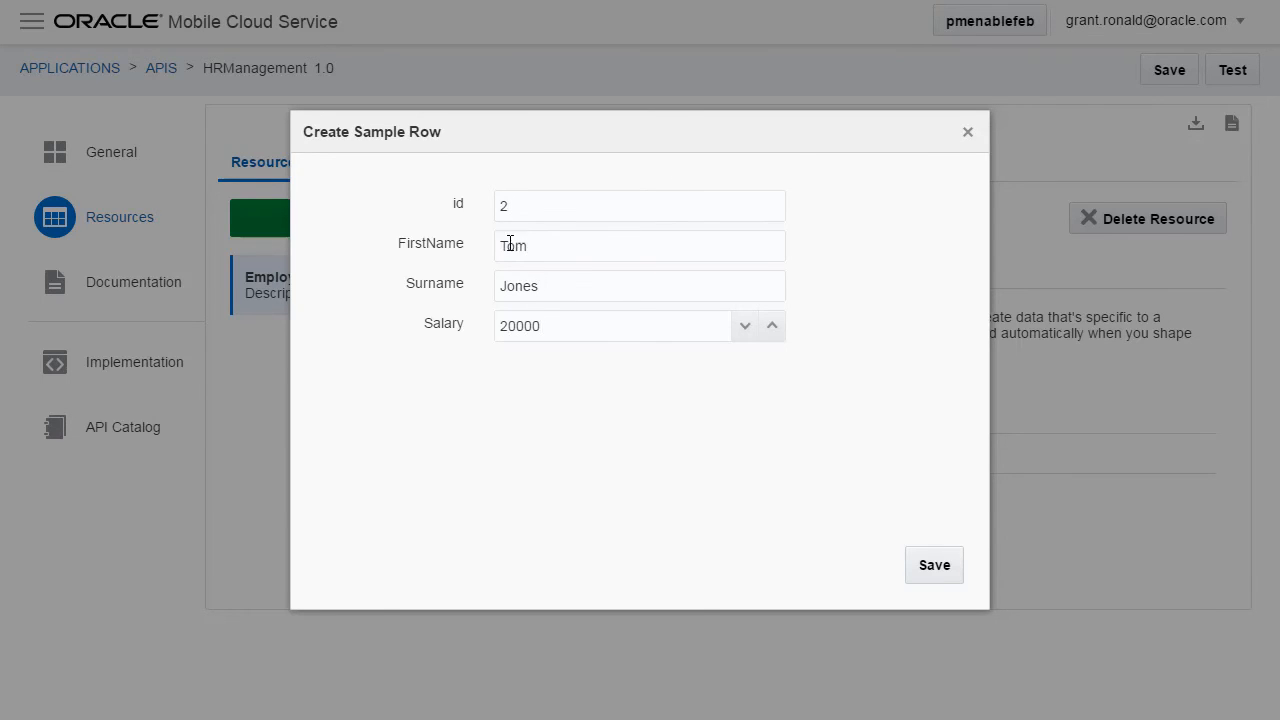
click(932, 564)
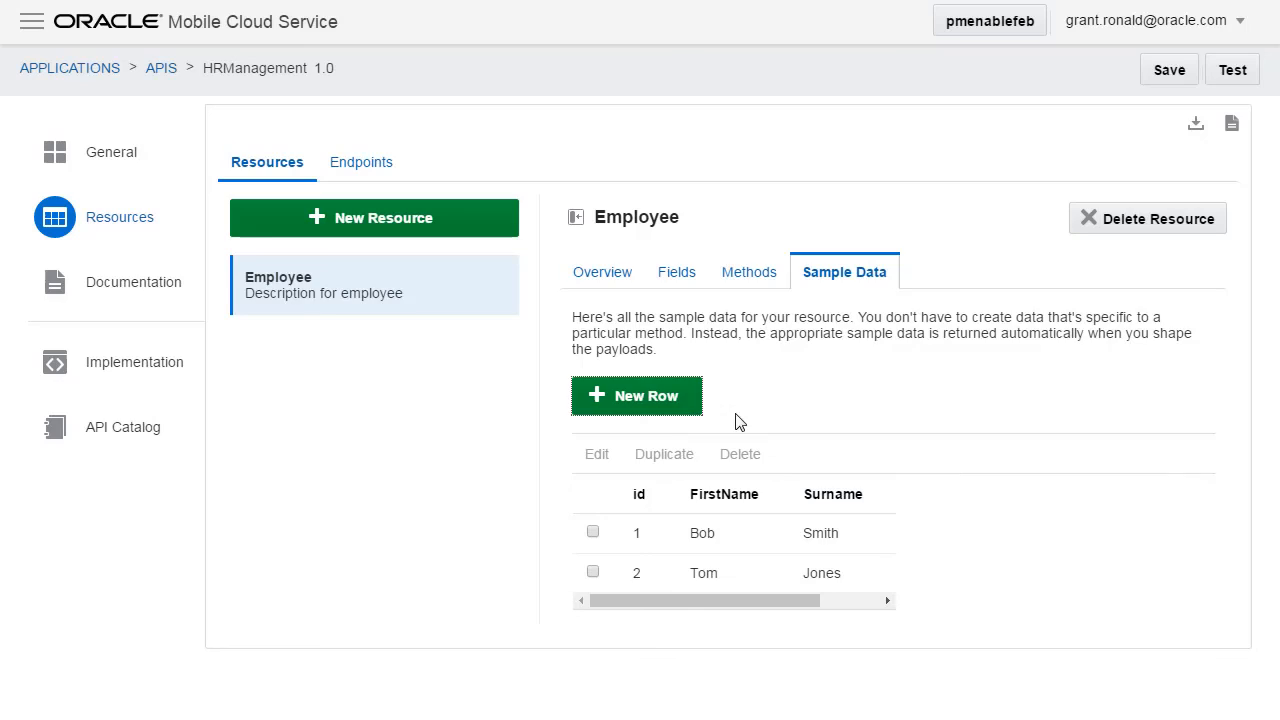
click(636, 396)
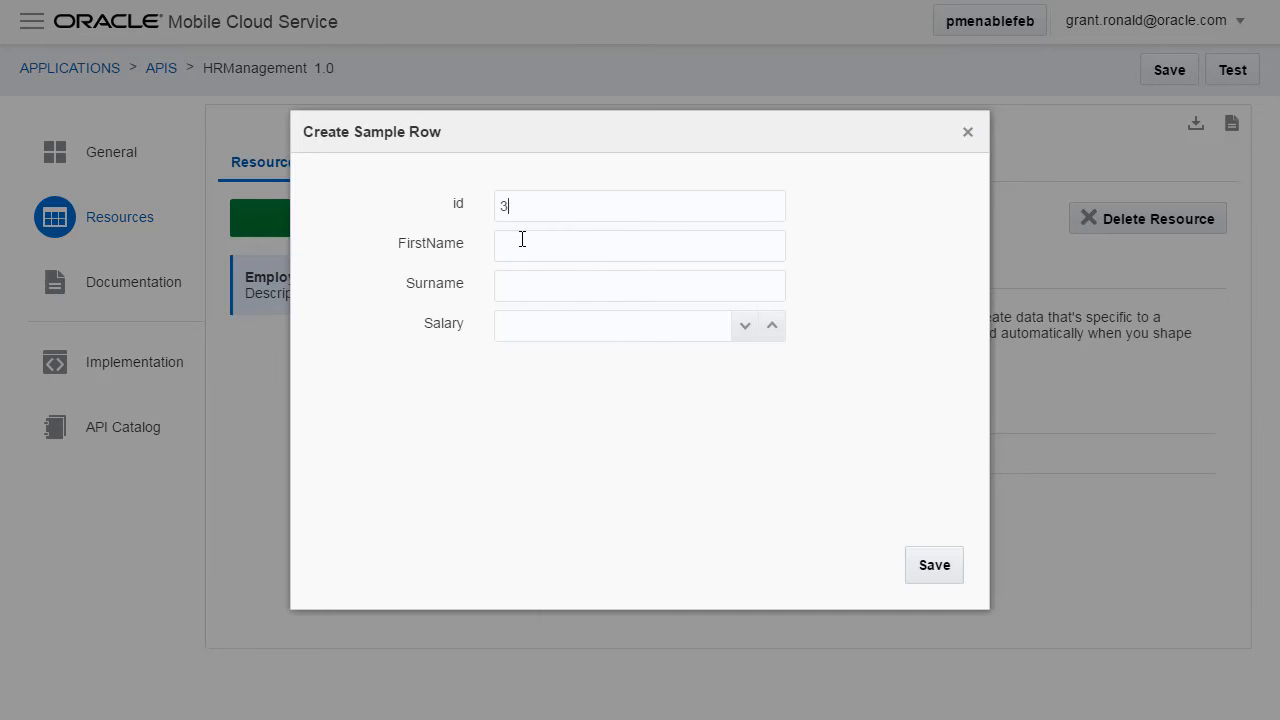
text(Bill)
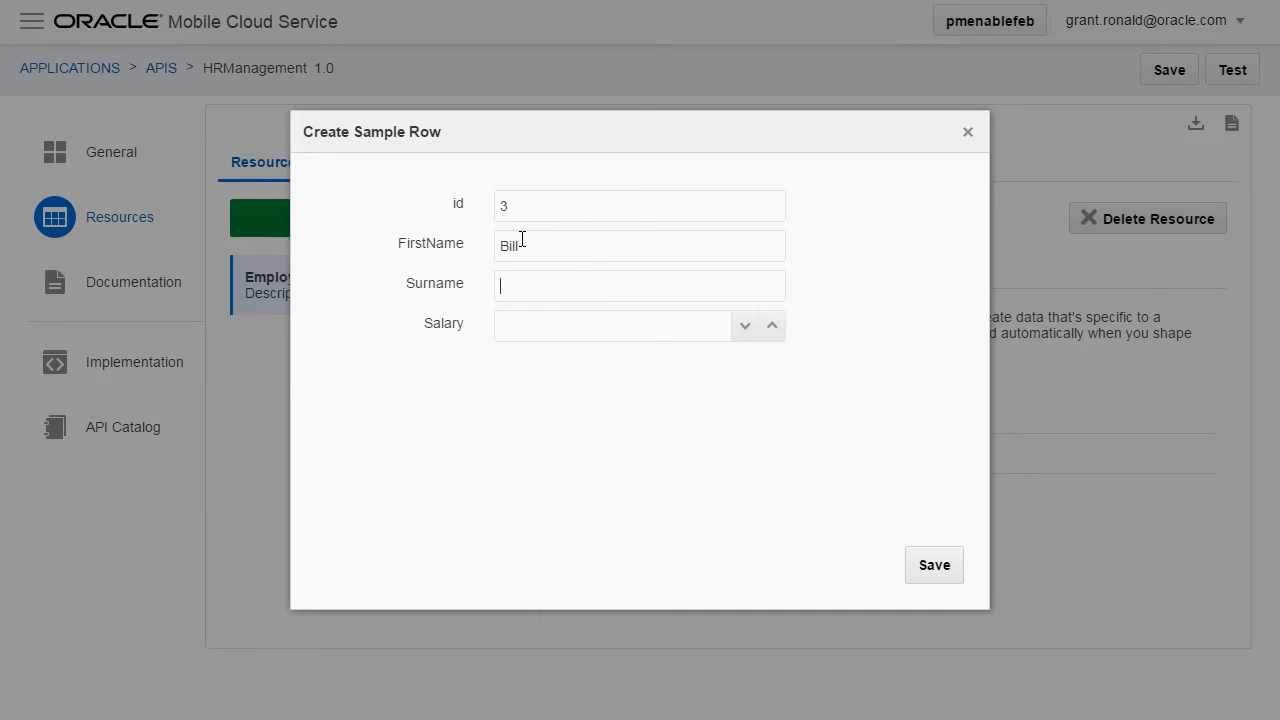
text(Brown)
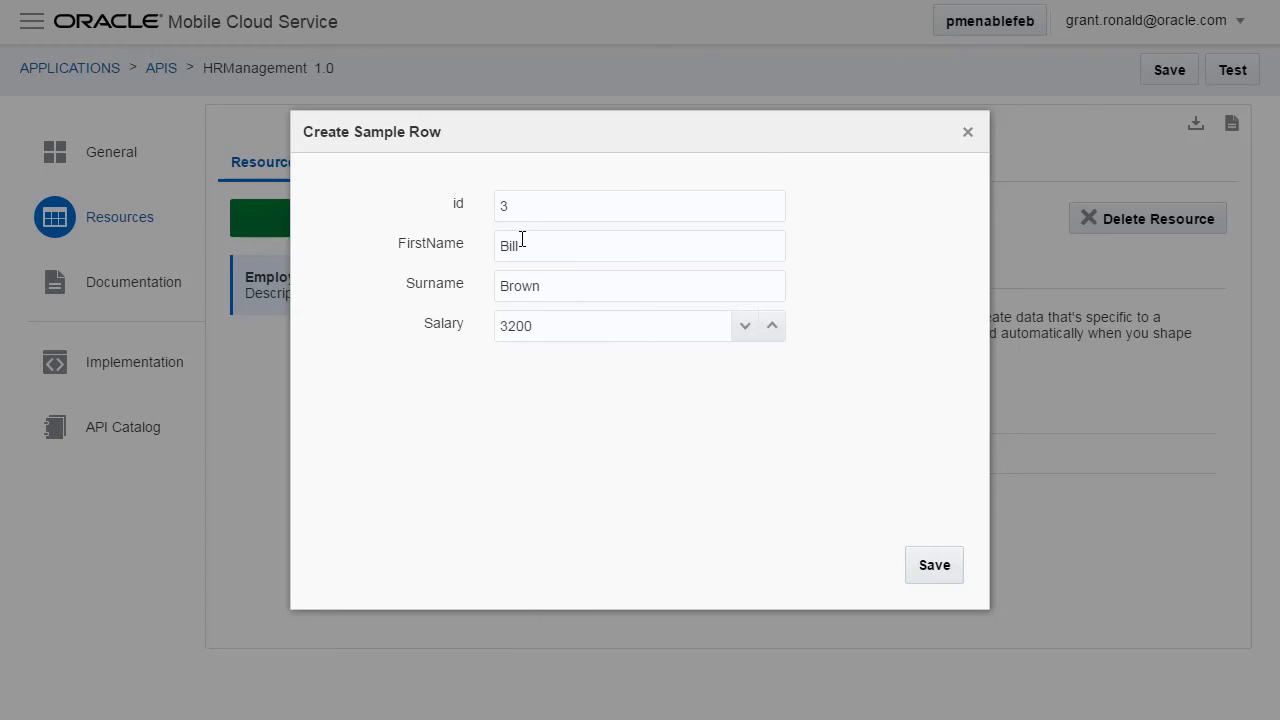
click(932, 564)
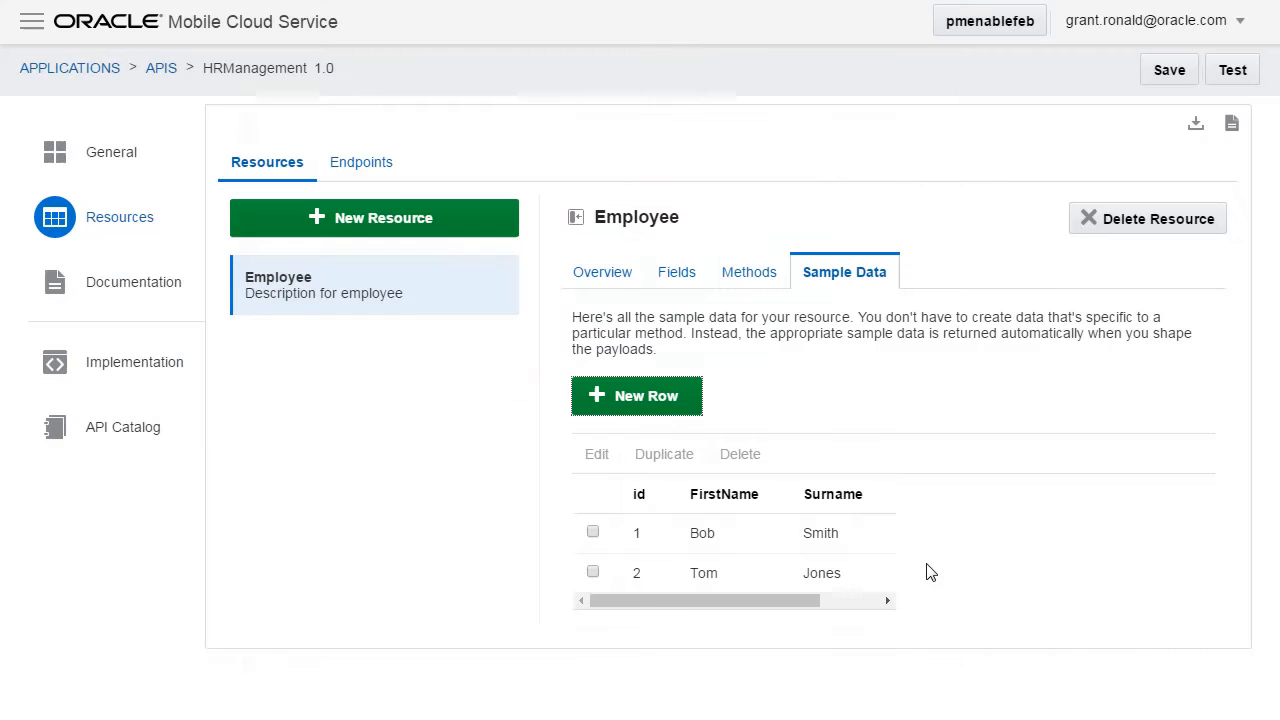
- Save the HRManagement API with its new sample data
click(636, 396)
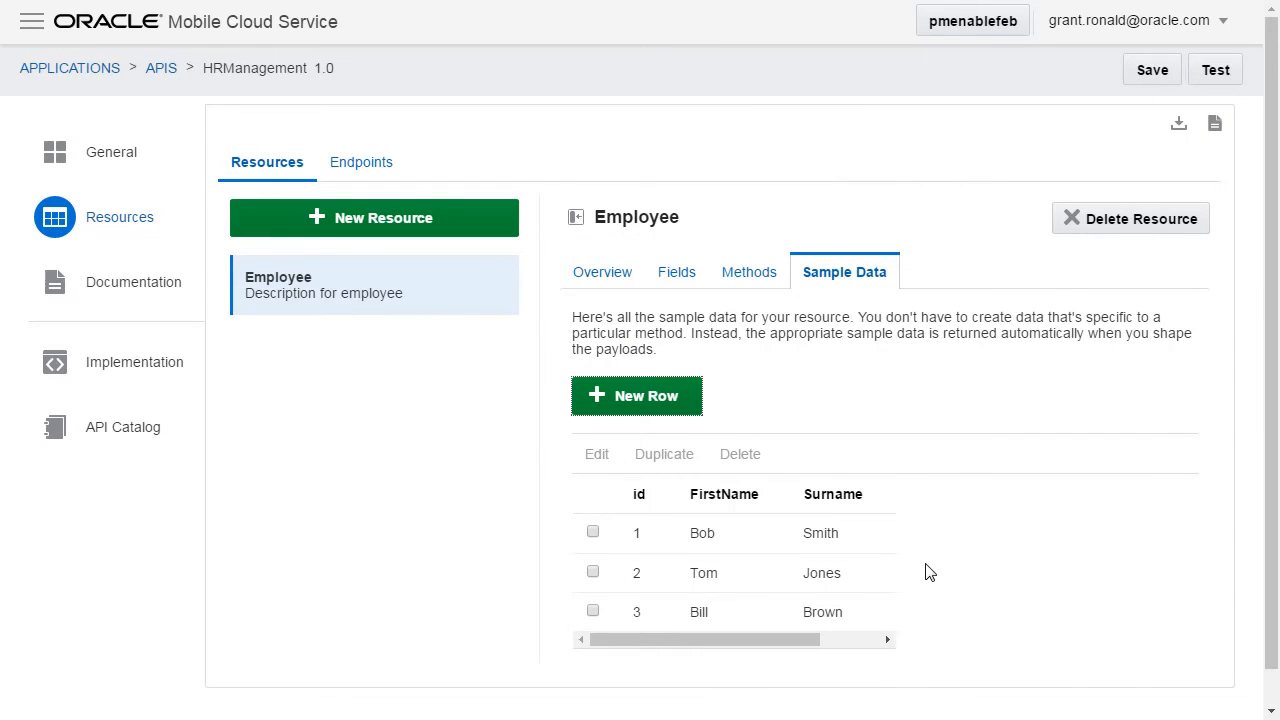
click(1152, 68)
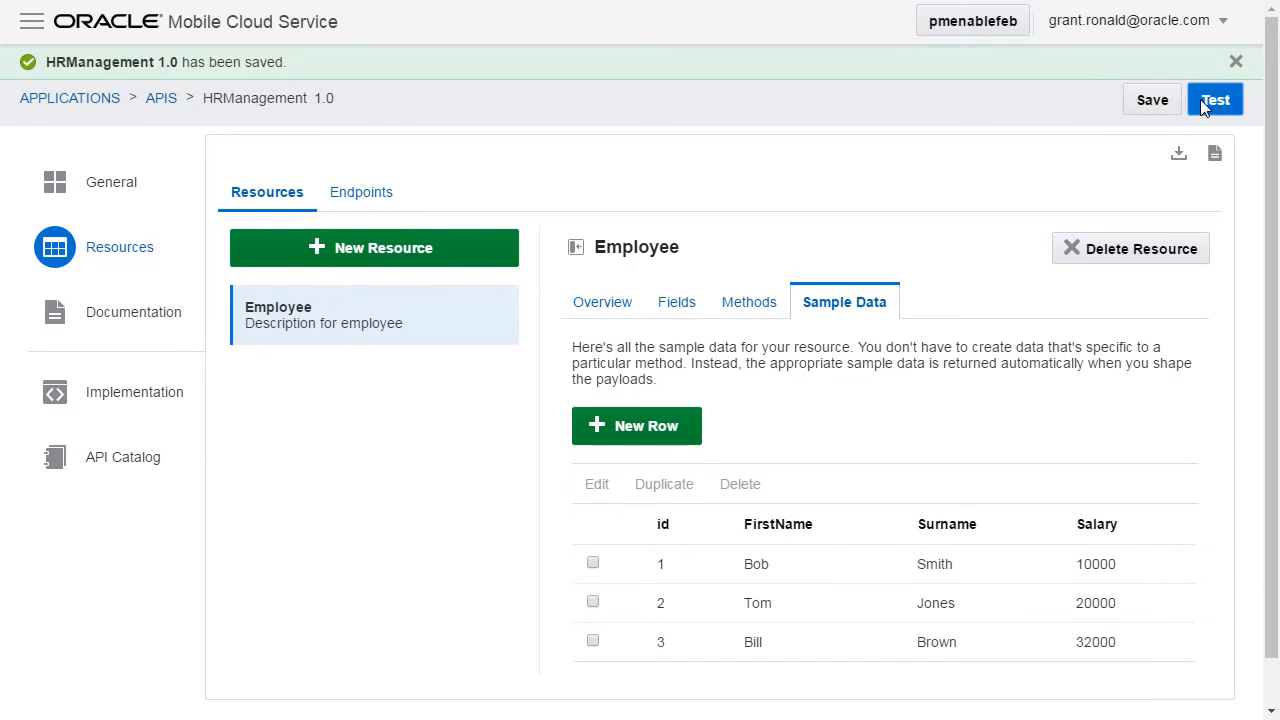
- Test the GET List Employees endpoint, getting status 200 with the three employees as JSON
click(1214, 100)
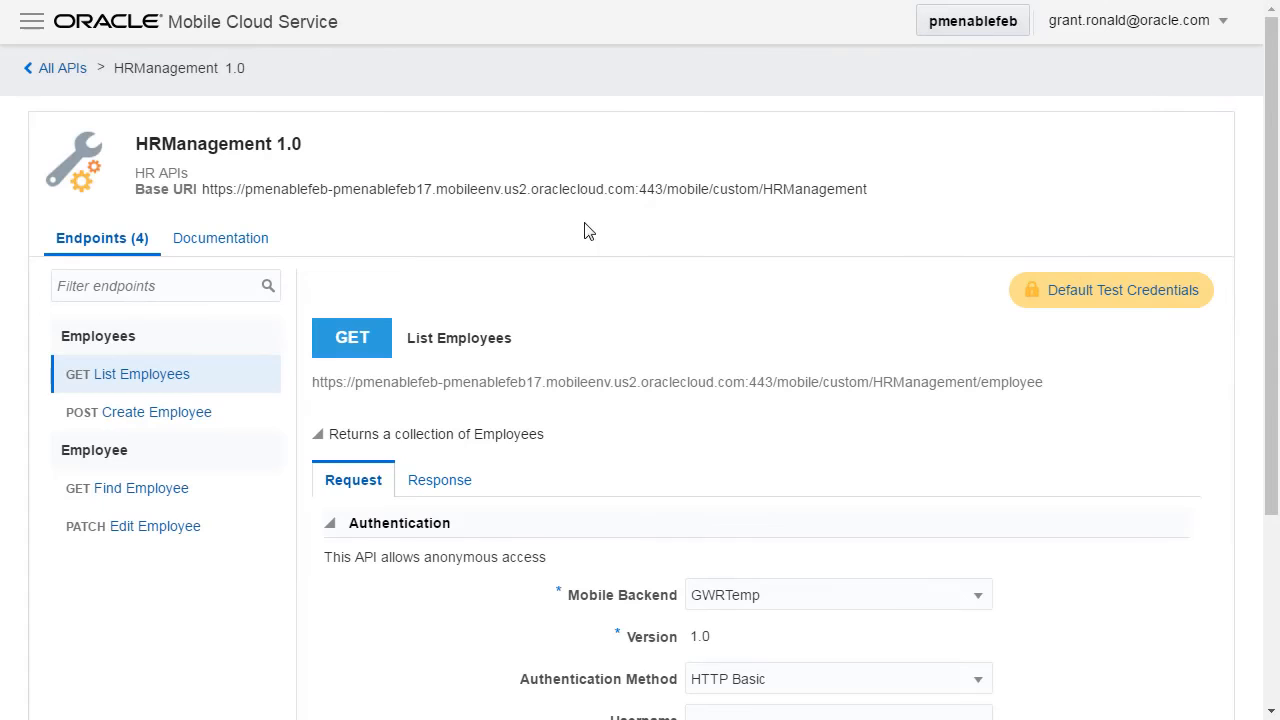
scroll(down, 3)
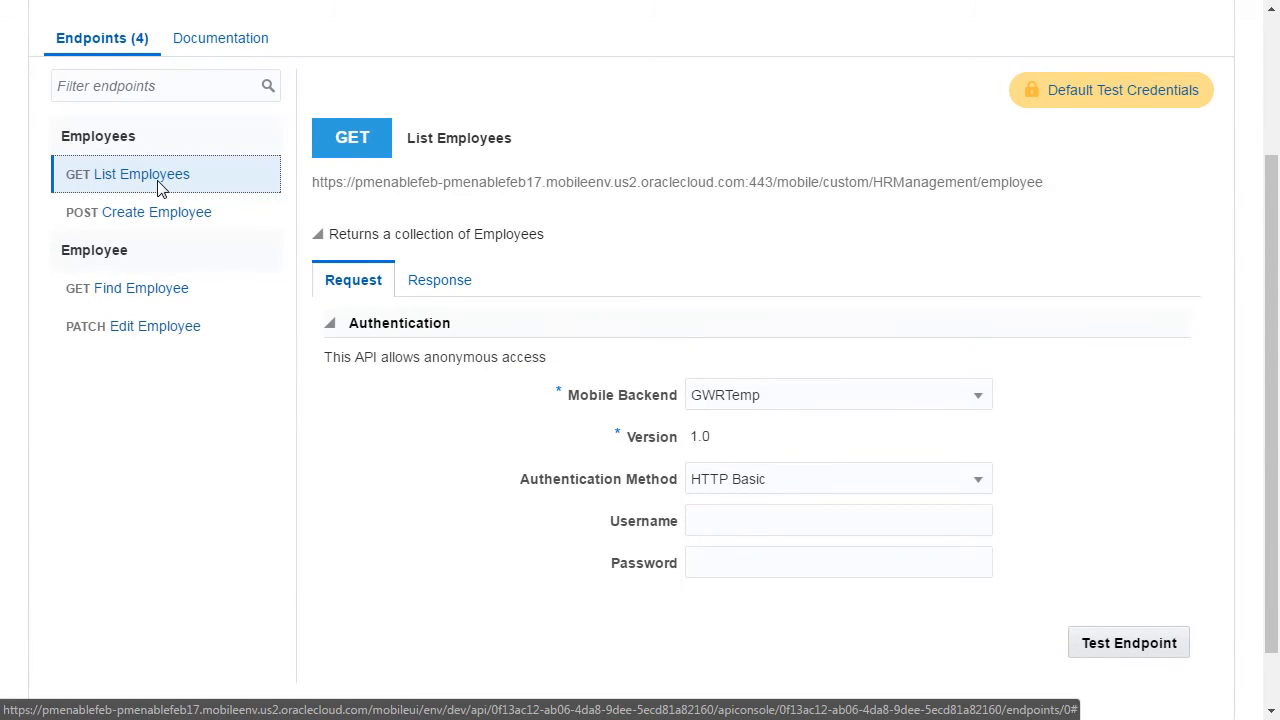
mouse_move(1128, 642)
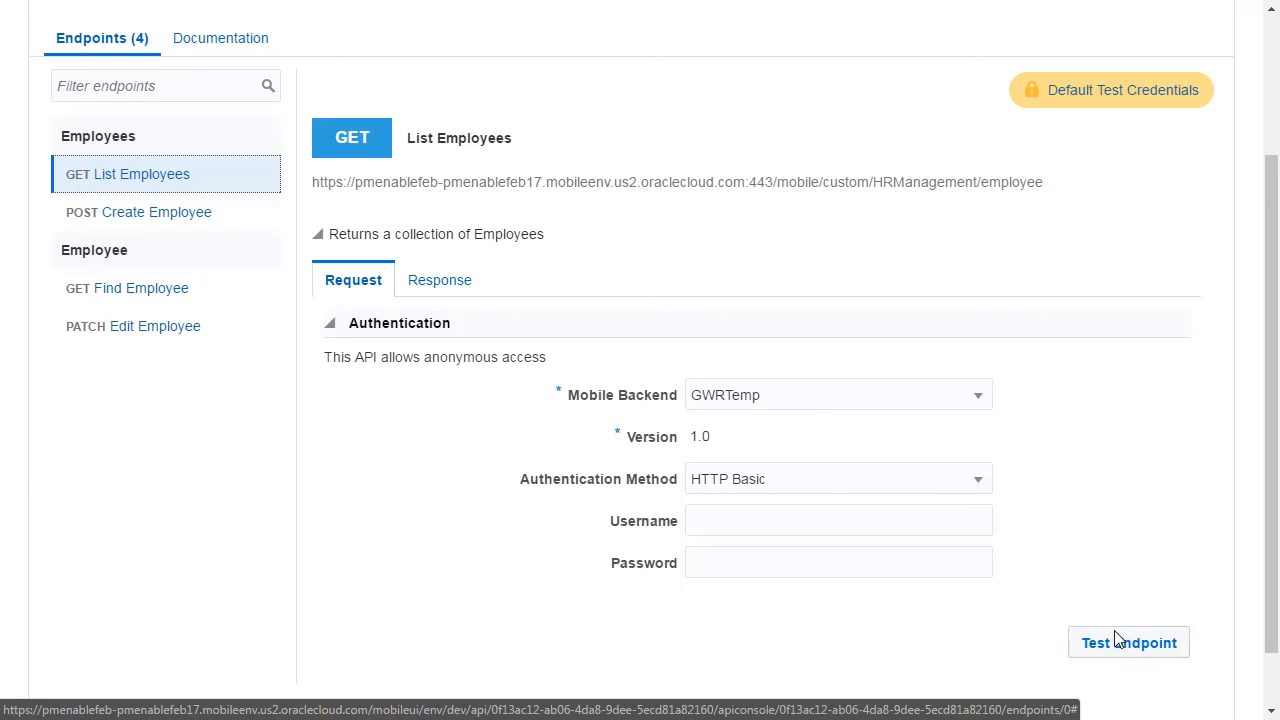
click(1128, 642)
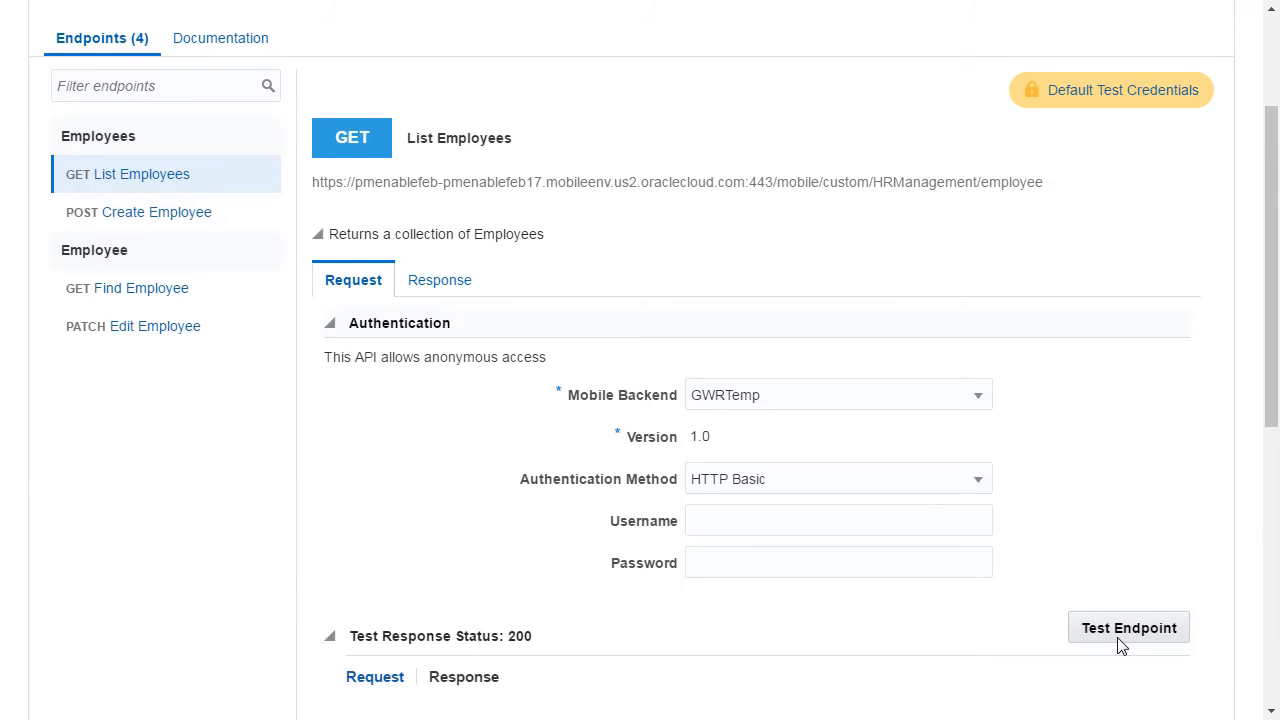
click(1128, 628)
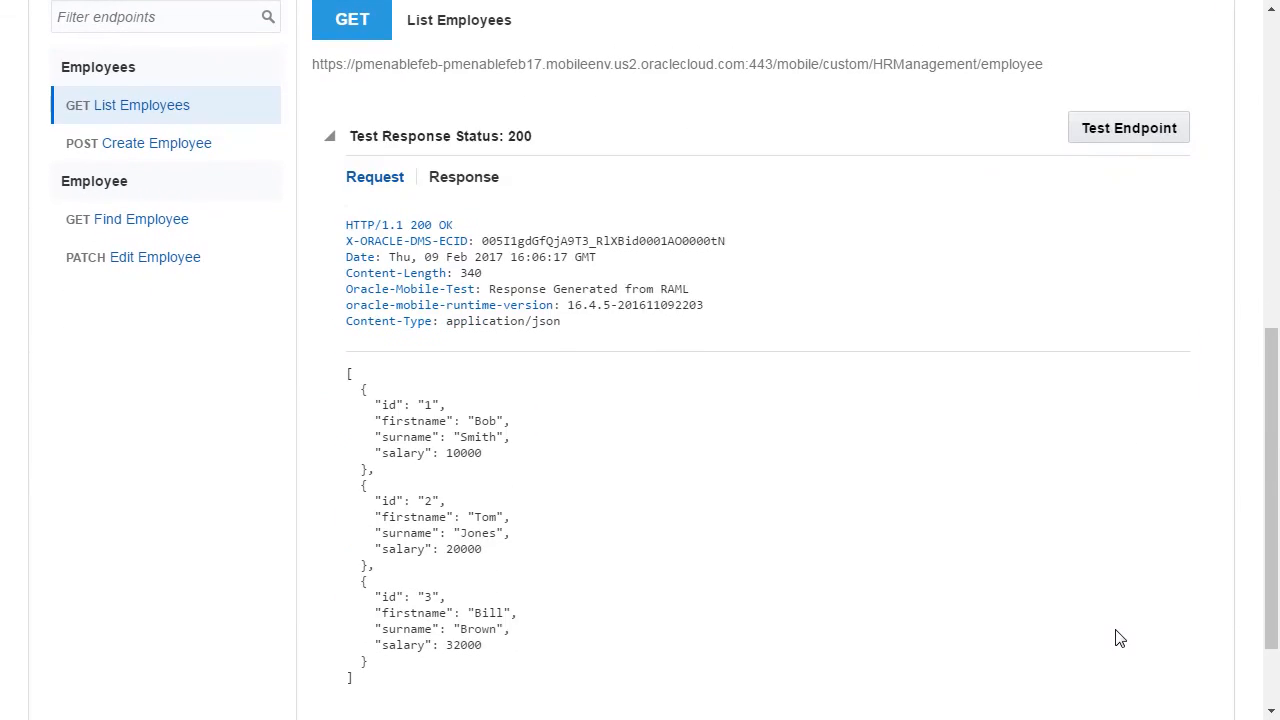